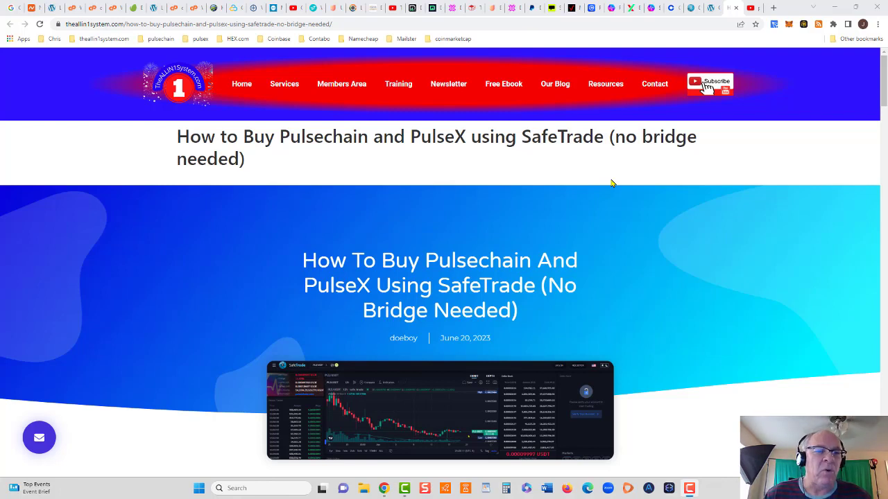
pyautogui.moveTo(519, 118)
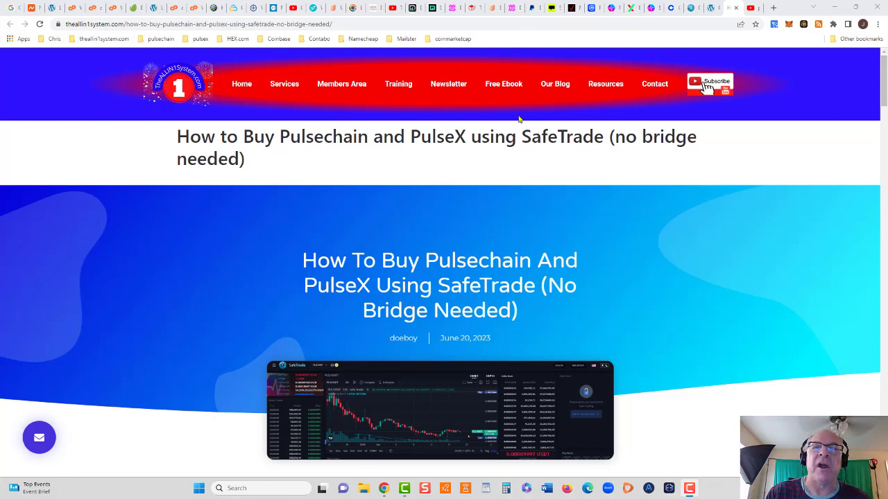
pyautogui.moveTo(535, 156)
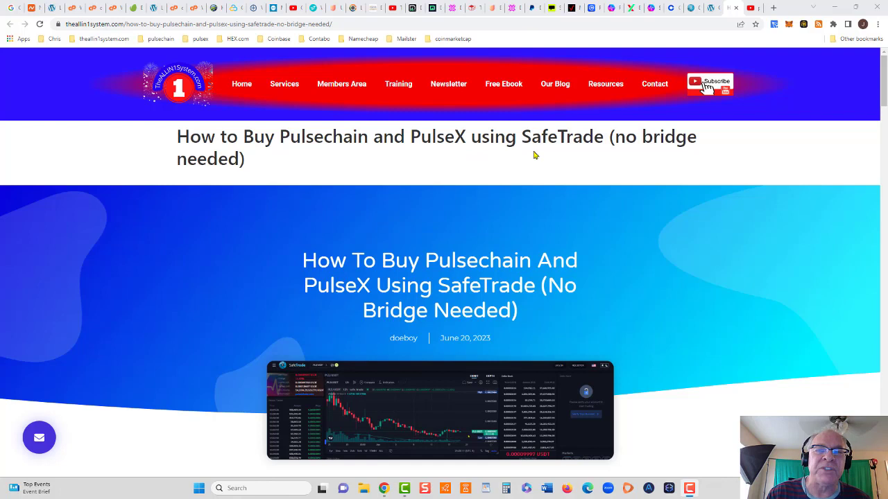
pyautogui.moveTo(578, 172)
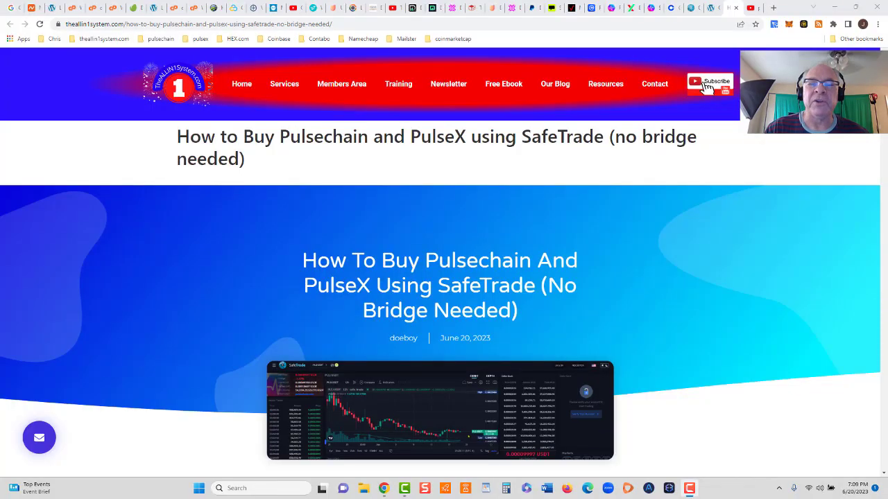
# Scroll the blog down to 'Step 1 - Download Metamask wallet at Metamask.io'
pyautogui.scroll(-3)
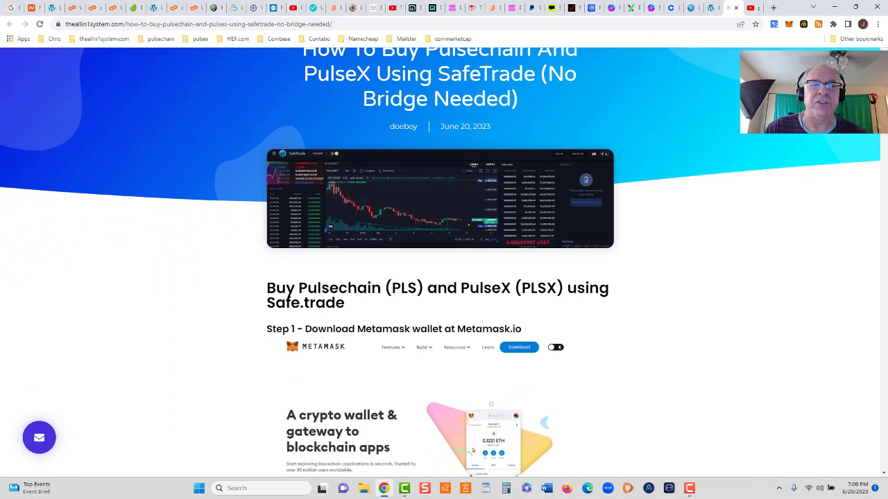
pyautogui.scroll(-3)
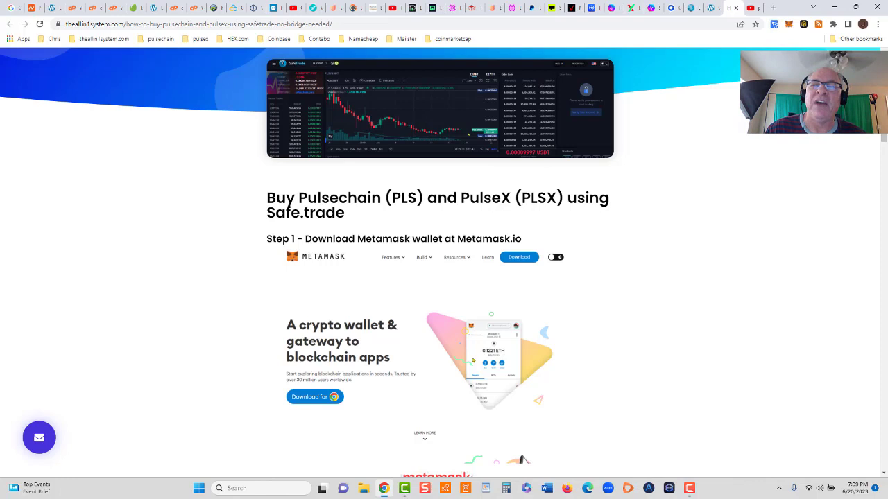
pyautogui.moveTo(710, 137)
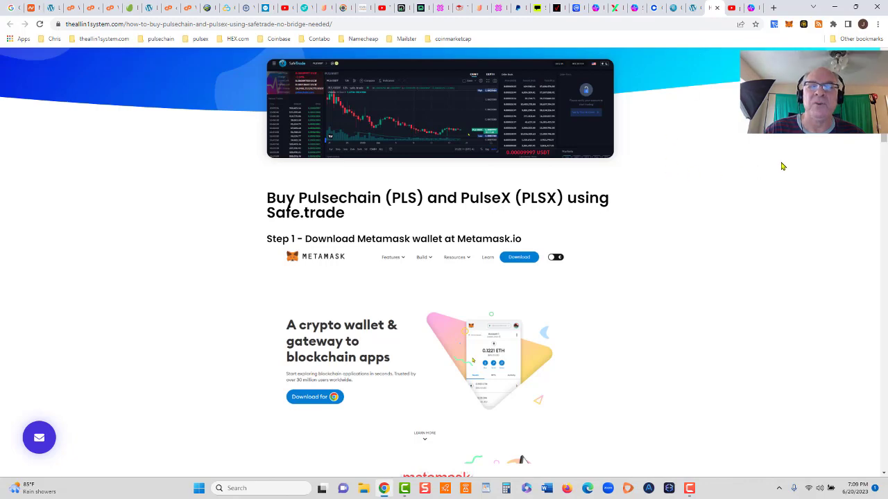
pyautogui.scroll(-3)
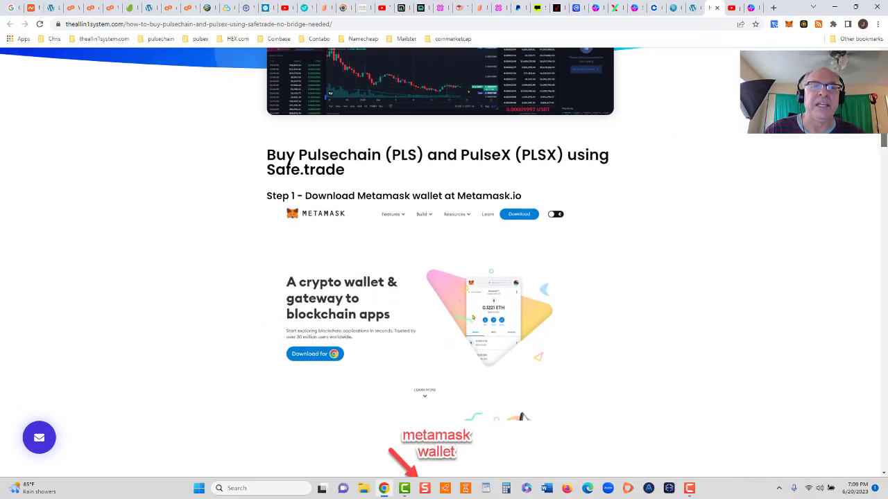
pyautogui.scroll(-3)
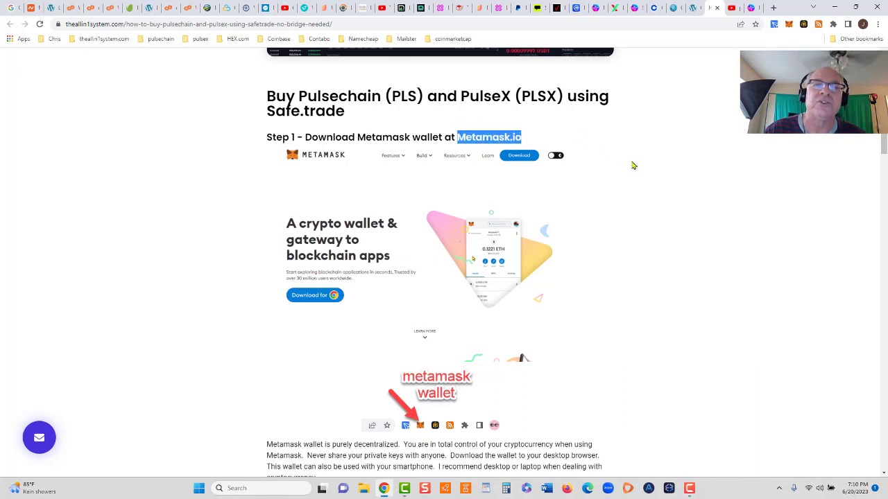
pyautogui.moveTo(637, 169)
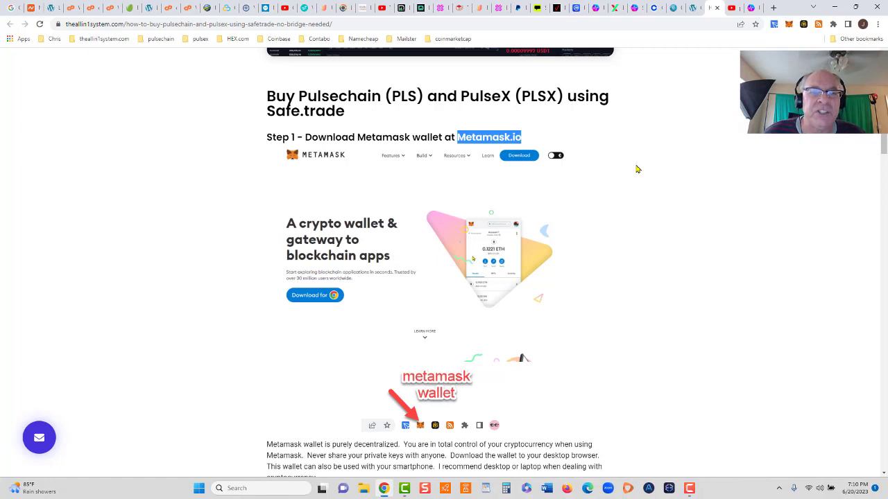
pyautogui.moveTo(661, 193)
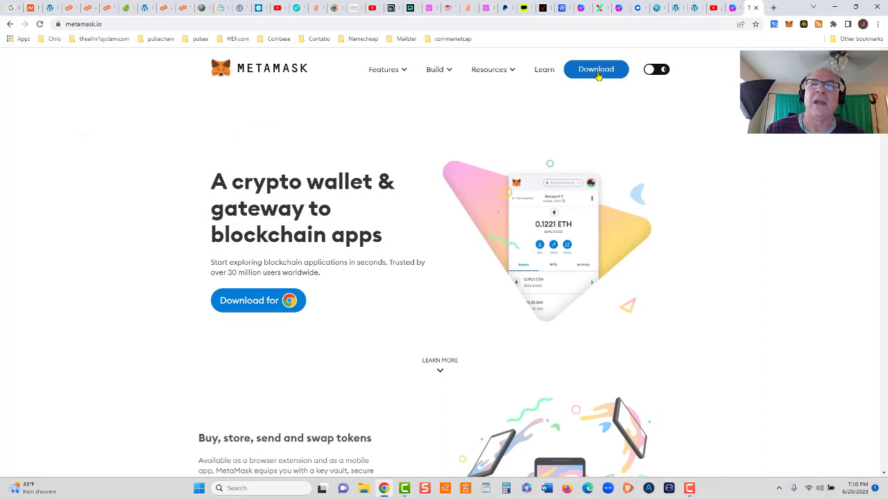
# Go to MetaMask's Download page, glance at iOS, then settle on Install MetaMask for Chrome
pyautogui.click(595, 69)
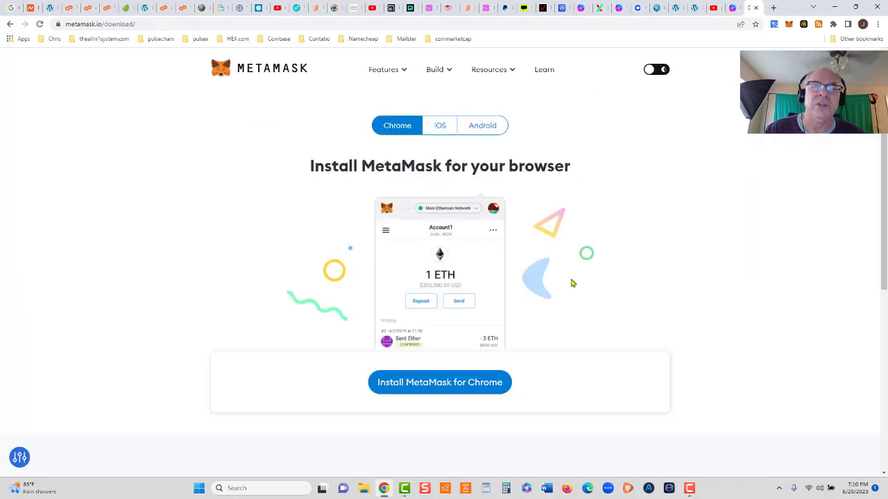
pyautogui.moveTo(536, 148)
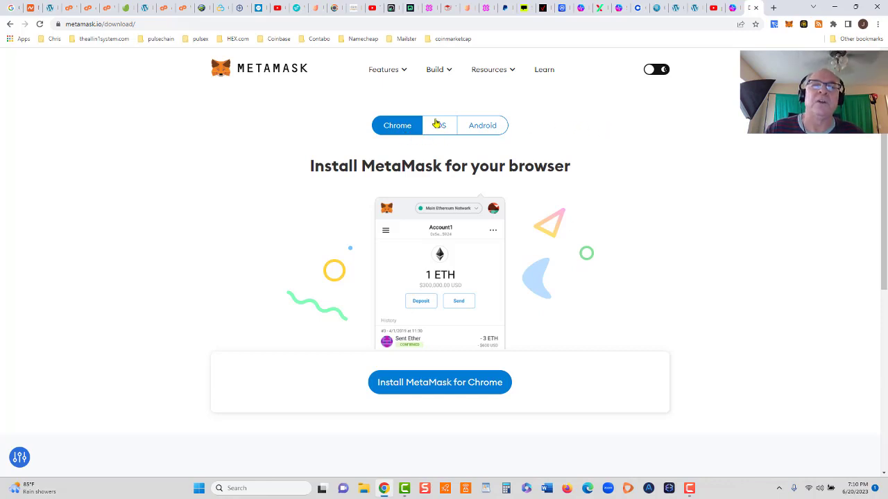
pyautogui.click(439, 125)
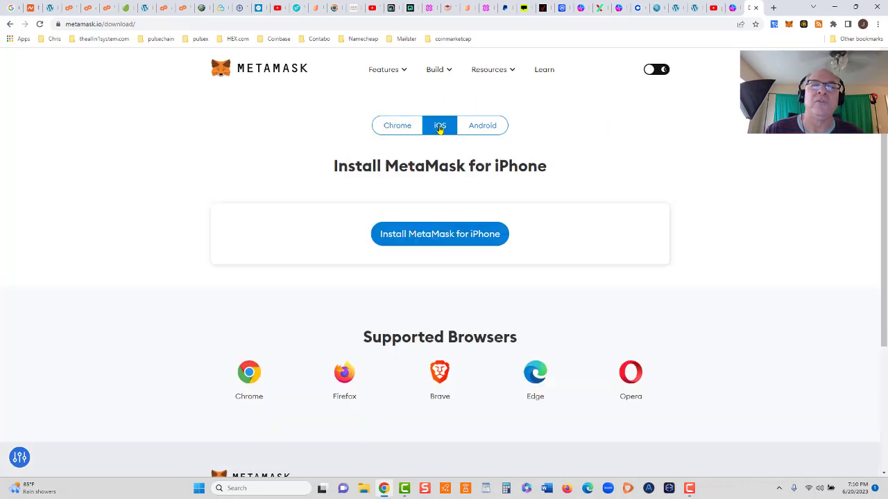
pyautogui.click(397, 125)
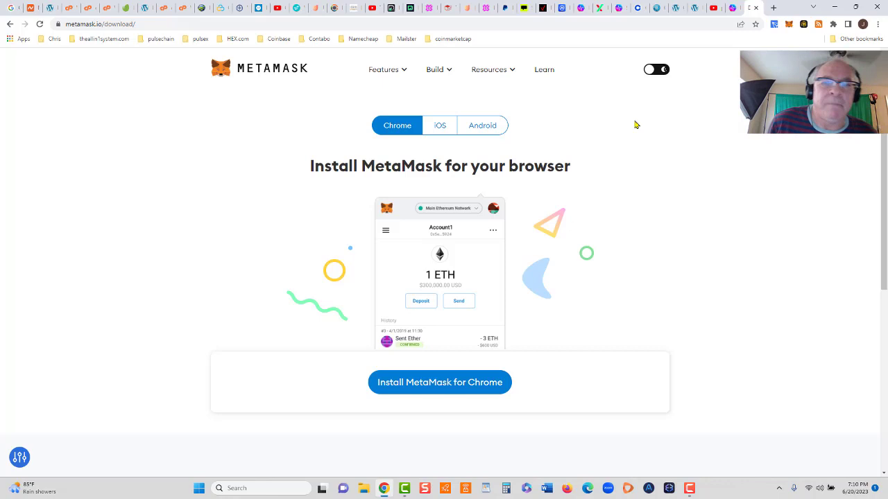
pyautogui.scroll(-3)
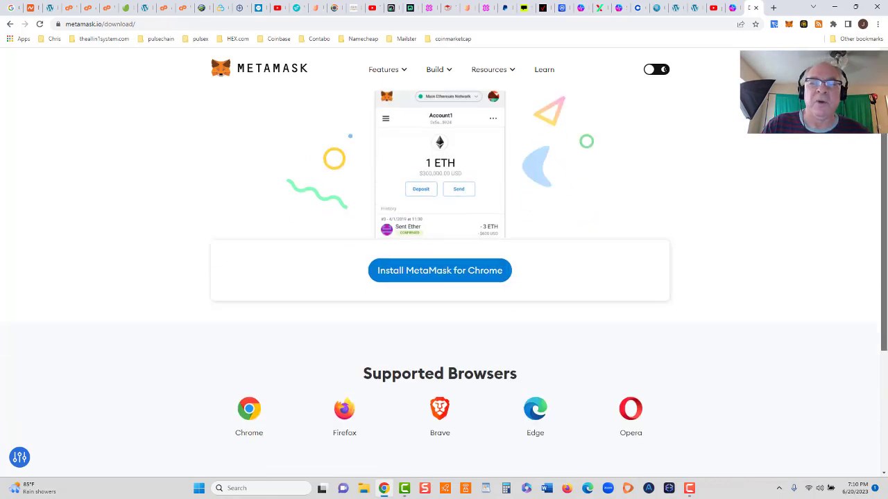
pyautogui.scroll(-3)
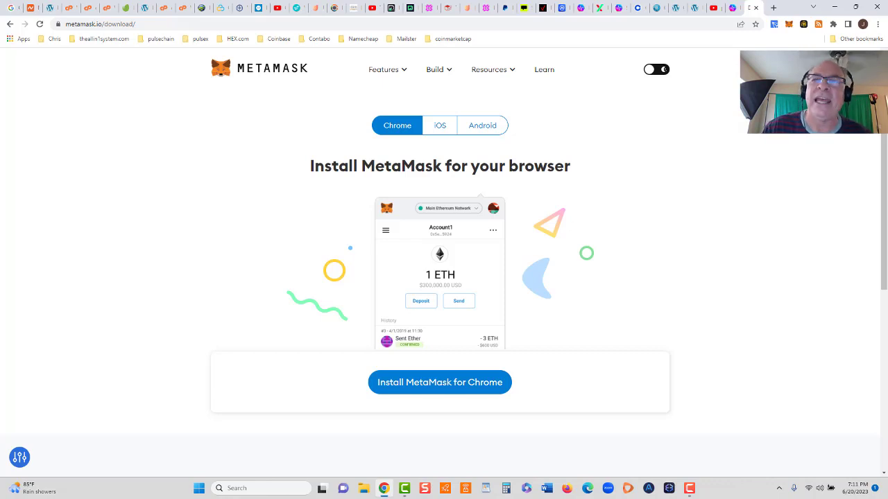
pyautogui.moveTo(696, 46)
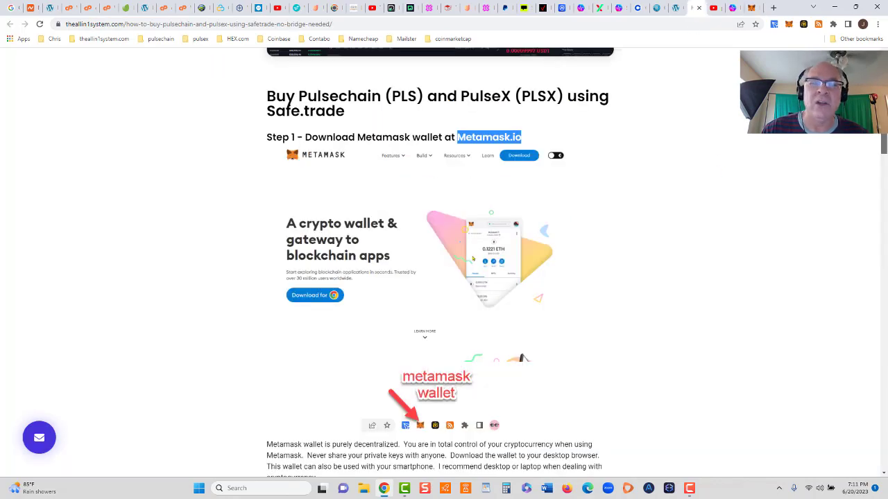
# Scroll the blog past the MetaMask notes to 'Step 2 - Purchase USDT (Tether)'
pyautogui.scroll(-3)
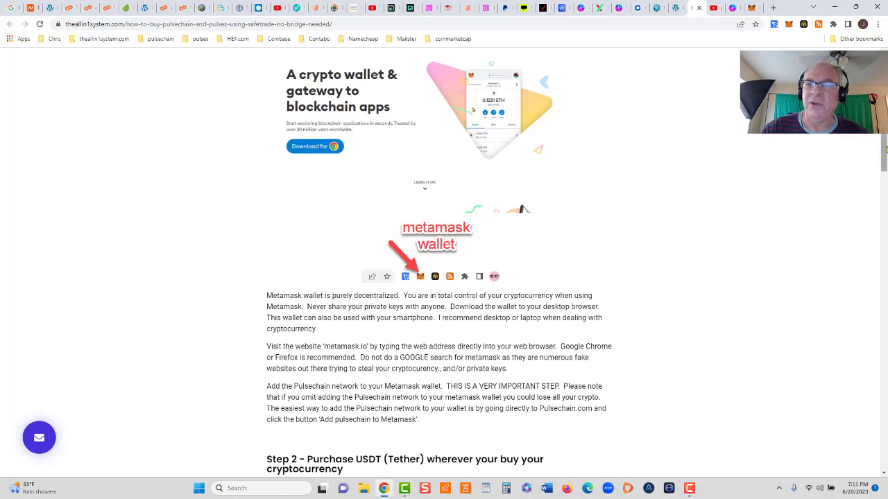
pyautogui.scroll(-3)
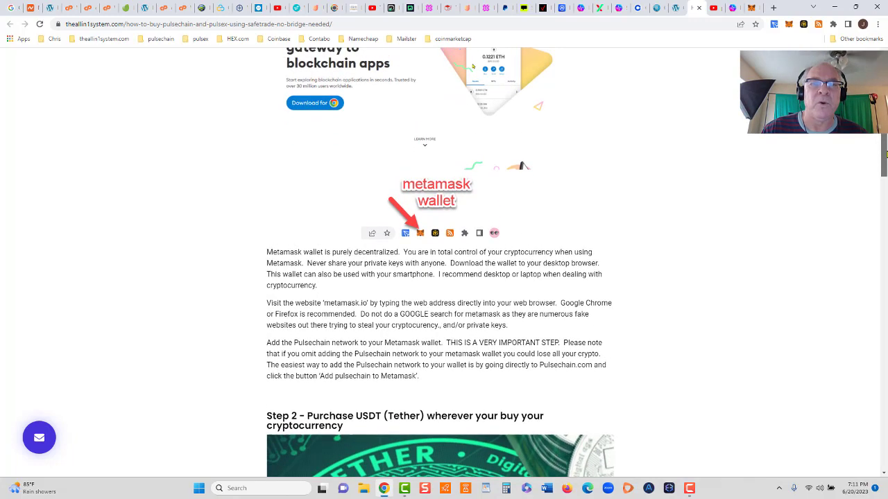
pyautogui.scroll(-3)
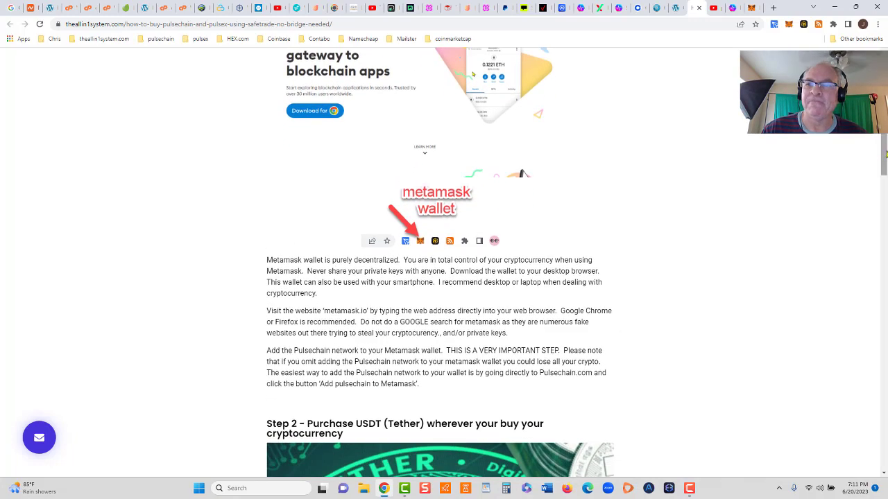
pyautogui.scroll(-3)
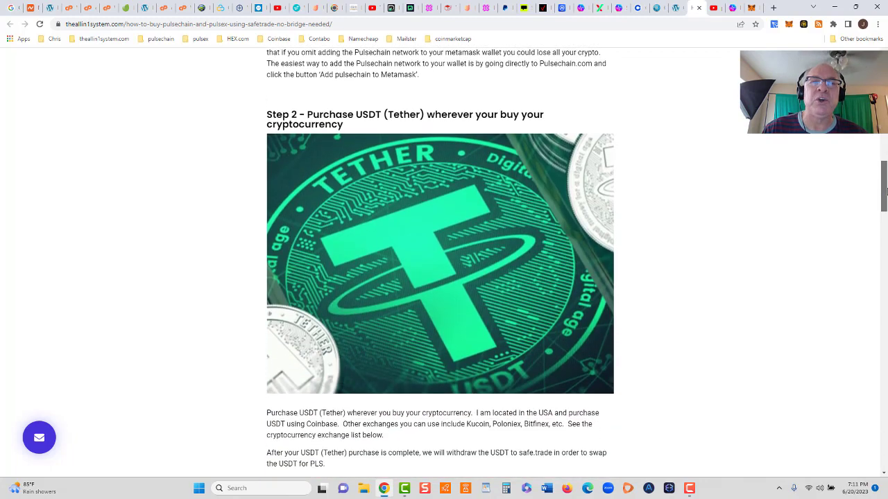
pyautogui.scroll(-3)
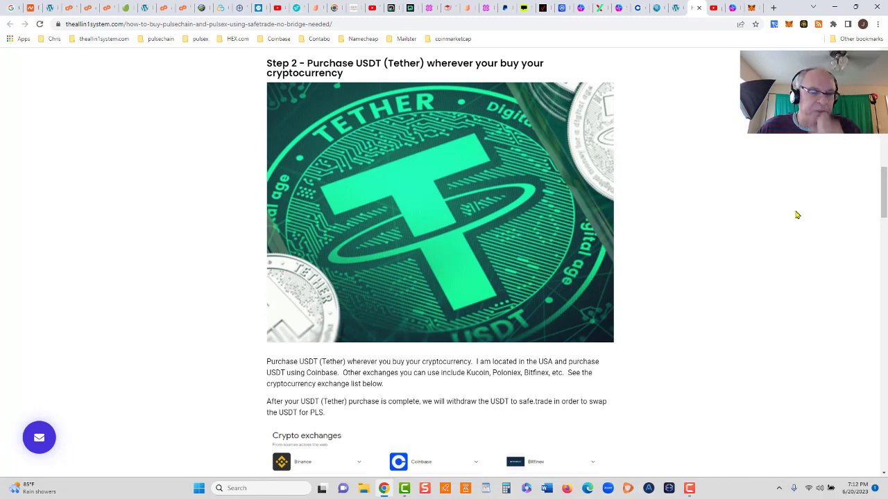
pyautogui.moveTo(763, 189)
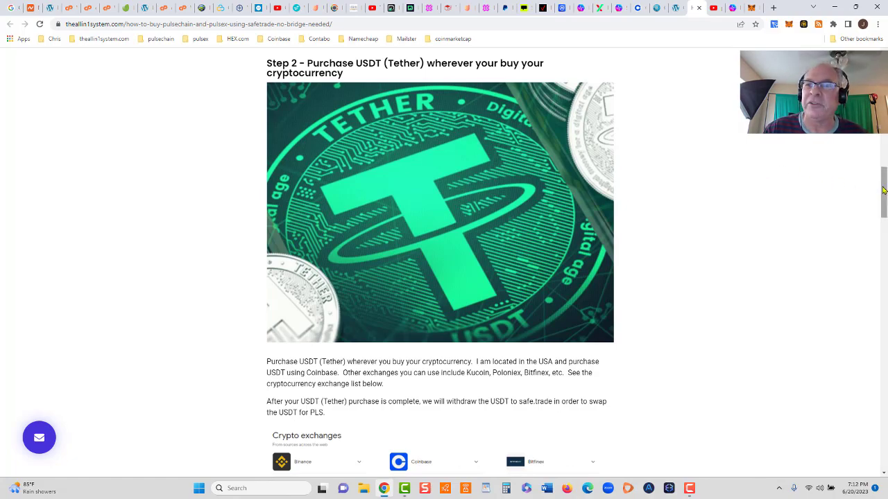
pyautogui.scroll(-3)
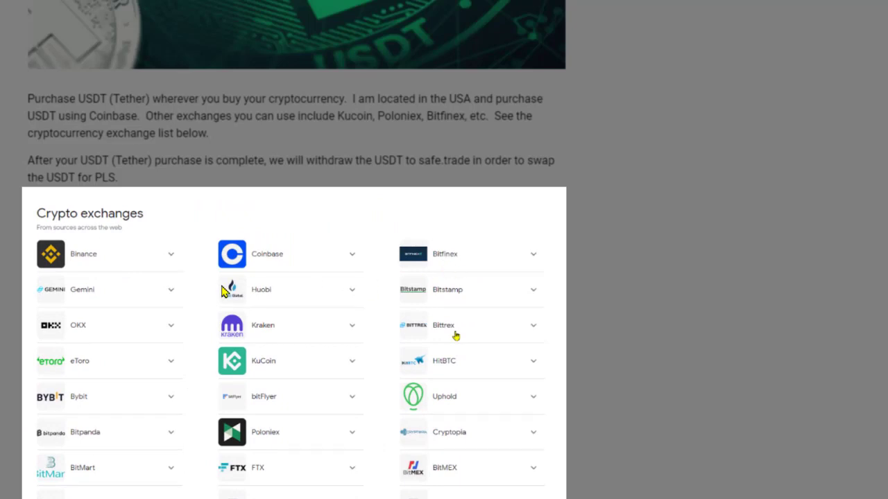
pyautogui.moveTo(375, 383)
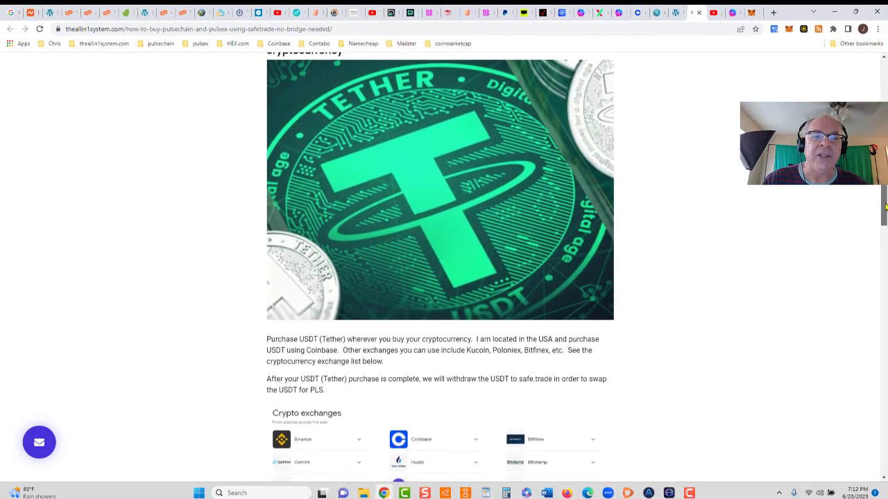
pyautogui.scroll(3)
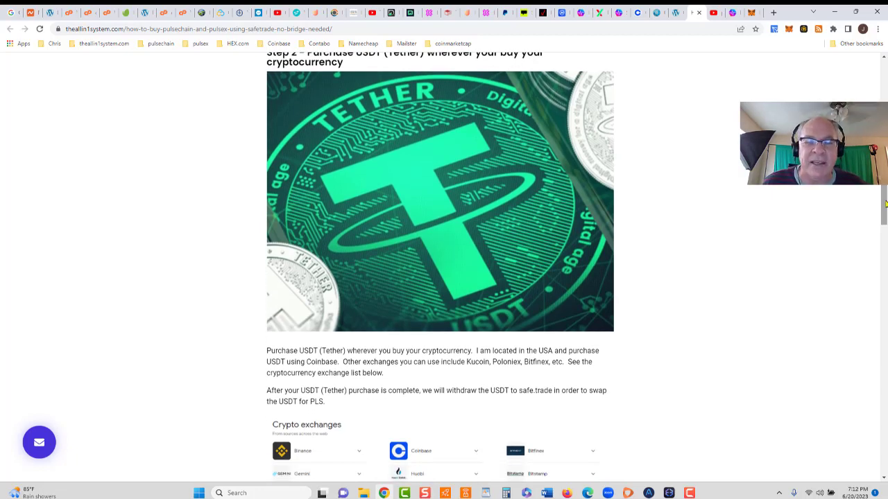
pyautogui.scroll(-3)
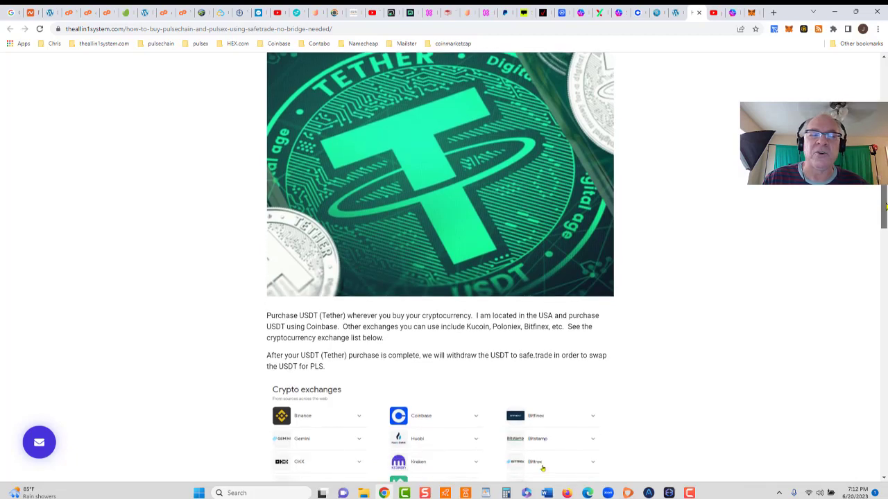
pyautogui.scroll(-3)
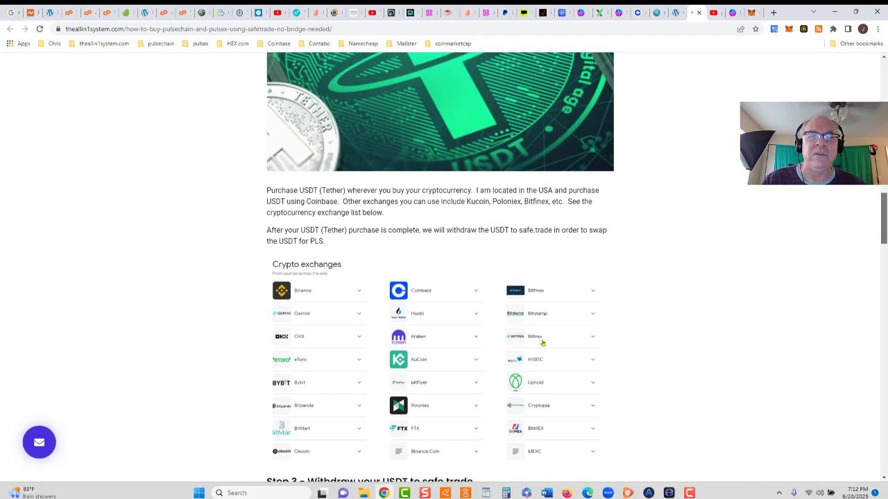
pyautogui.scroll(-3)
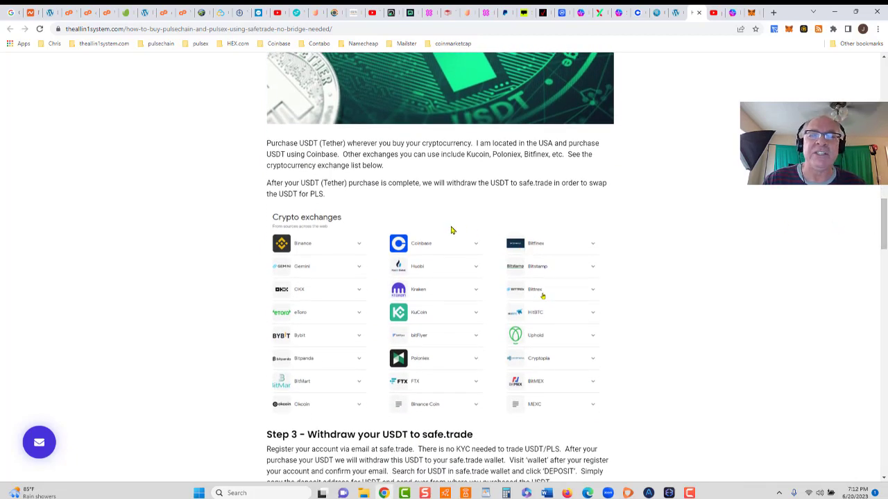
pyautogui.moveTo(428, 319)
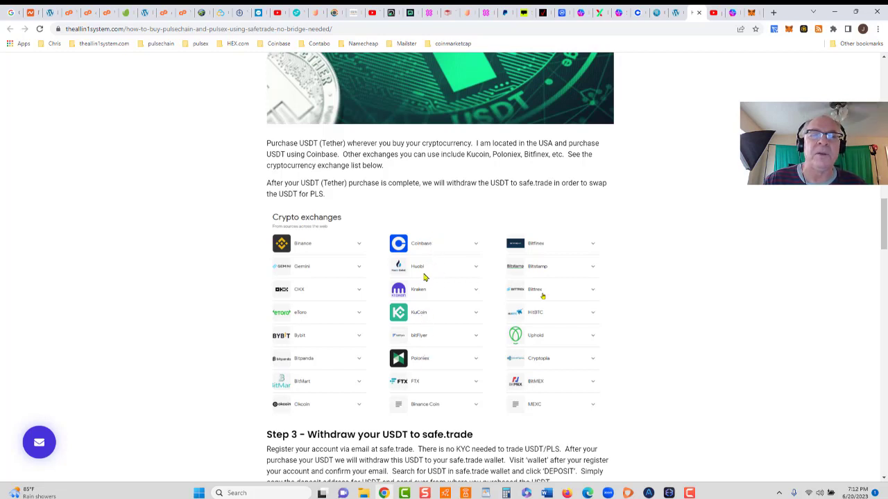
pyautogui.moveTo(302, 332)
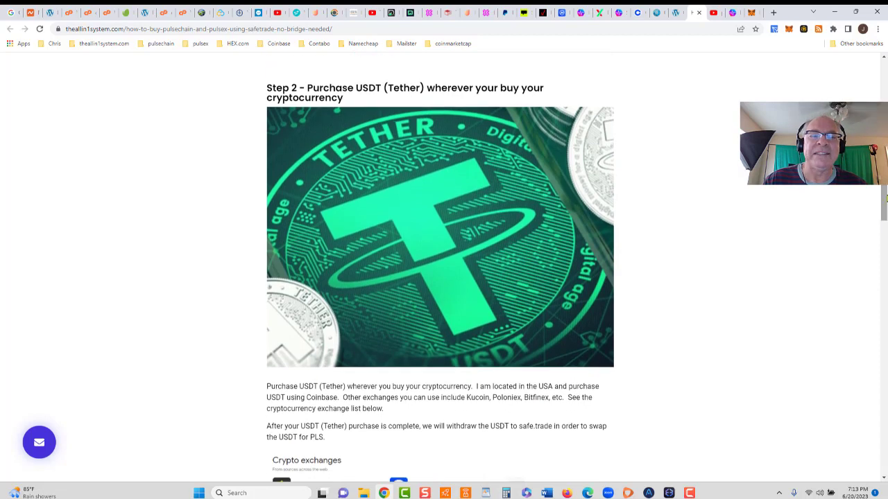
pyautogui.moveTo(855, 200)
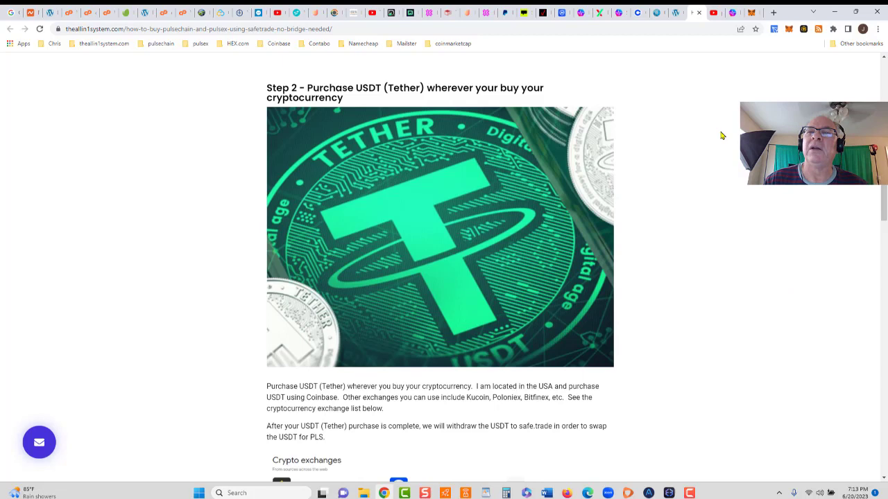
pyautogui.moveTo(679, 427)
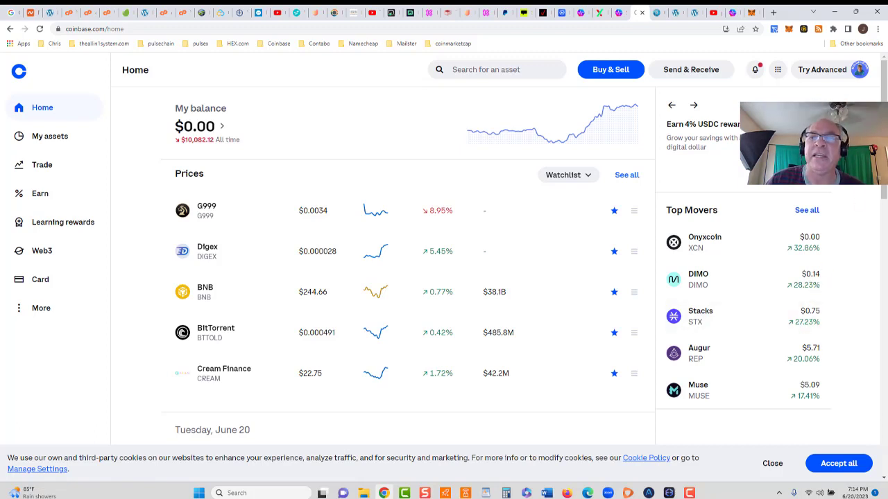
# Buy $60 of Tether with the card via Buy & Sell, receiving about 56.43 USDT
pyautogui.click(610, 69)
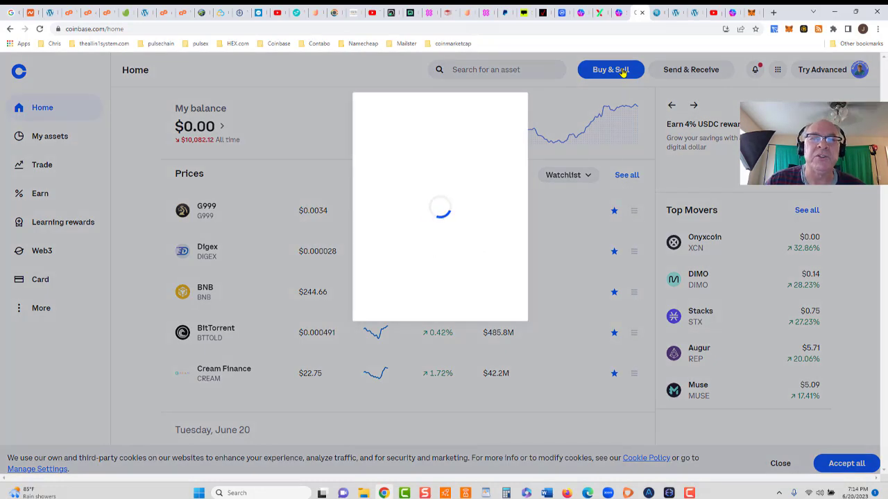
pyautogui.click(610, 69)
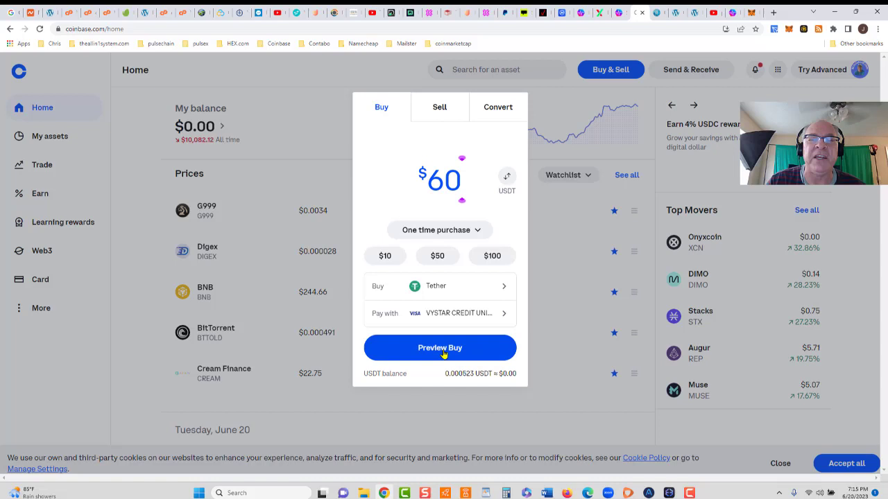
pyautogui.click(439, 347)
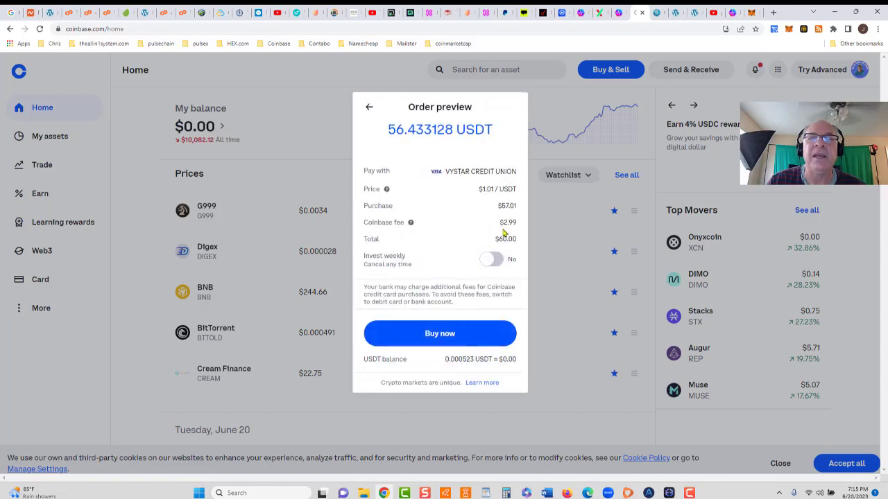
pyautogui.moveTo(505, 227)
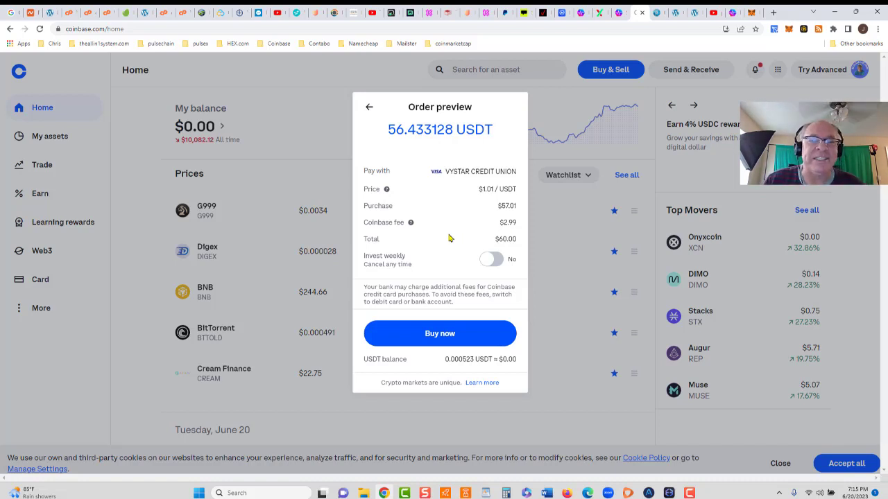
pyautogui.click(439, 333)
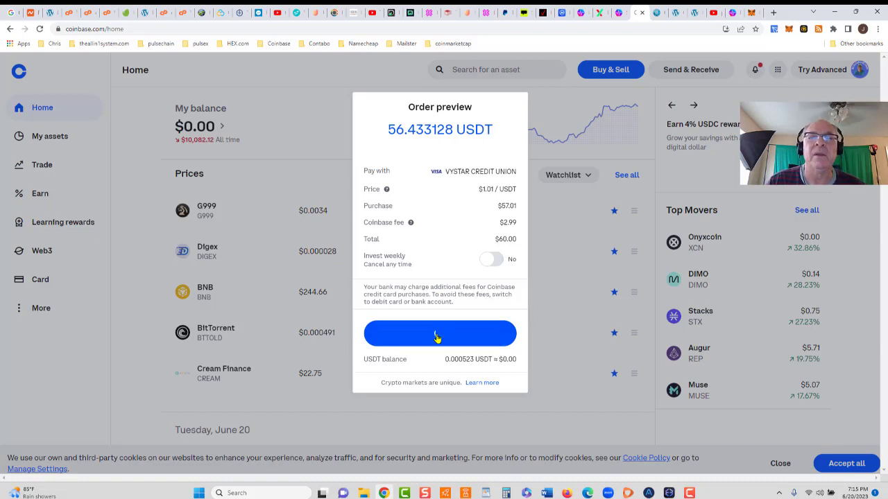
pyautogui.click(439, 333)
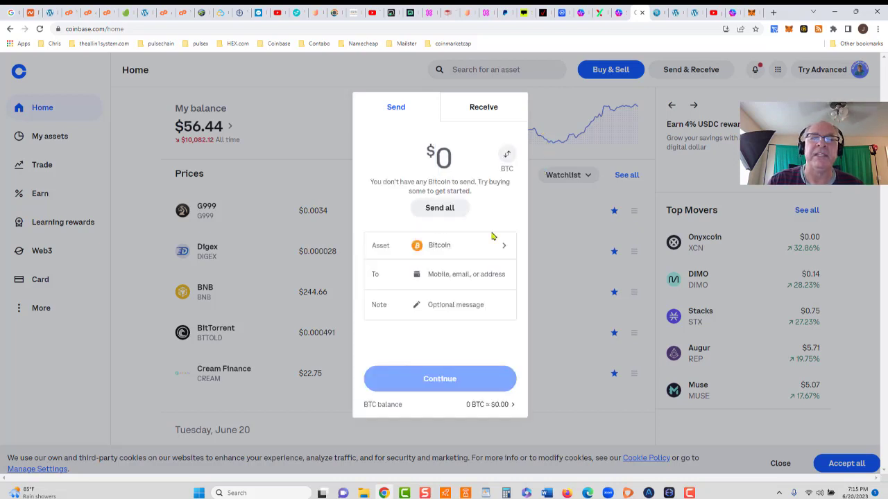
# Pick Tether as the send asset and choose Send all for the full USDT balance
pyautogui.click(438, 244)
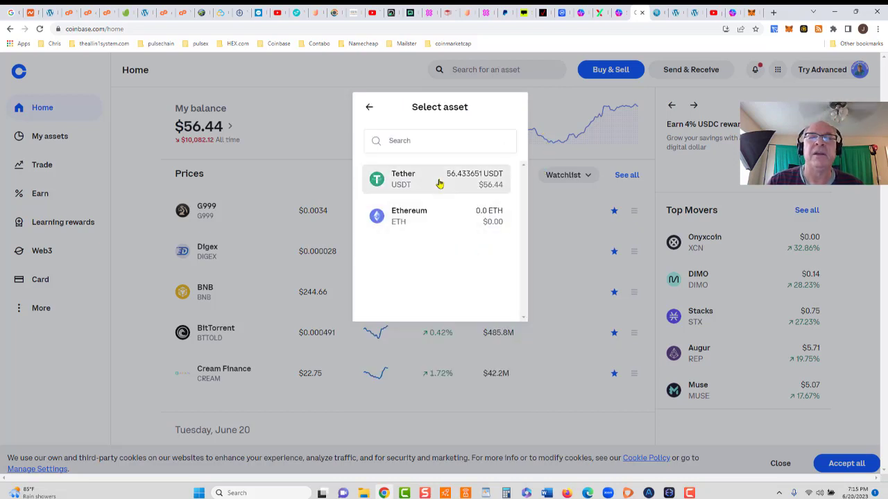
pyautogui.click(440, 179)
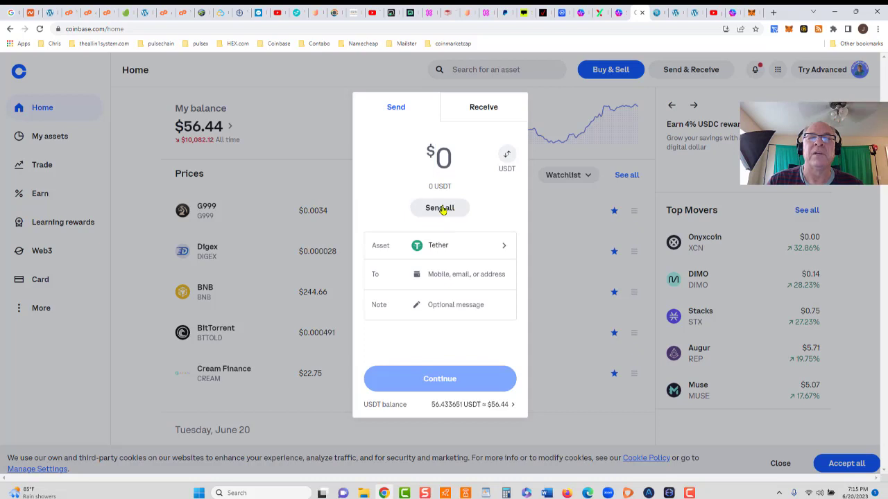
pyautogui.click(438, 208)
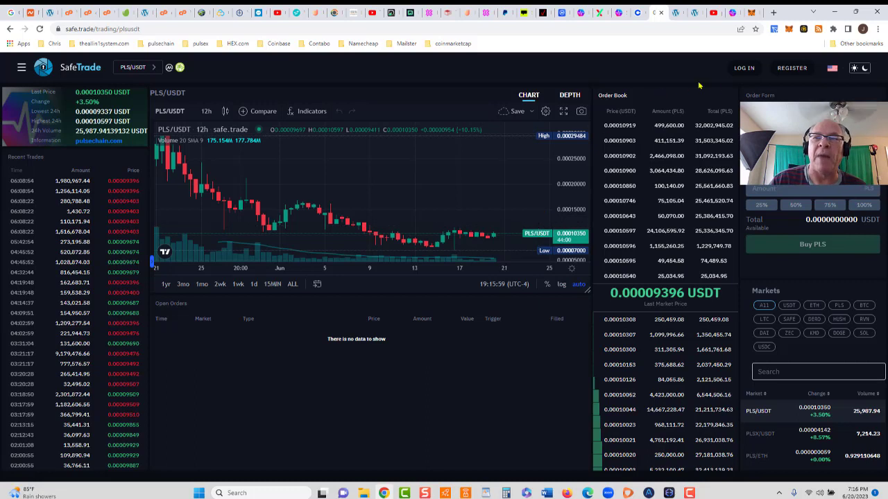
# Go from the SafeTrade PLS/USDT trading page to the LOG IN sign-in page
pyautogui.click(743, 68)
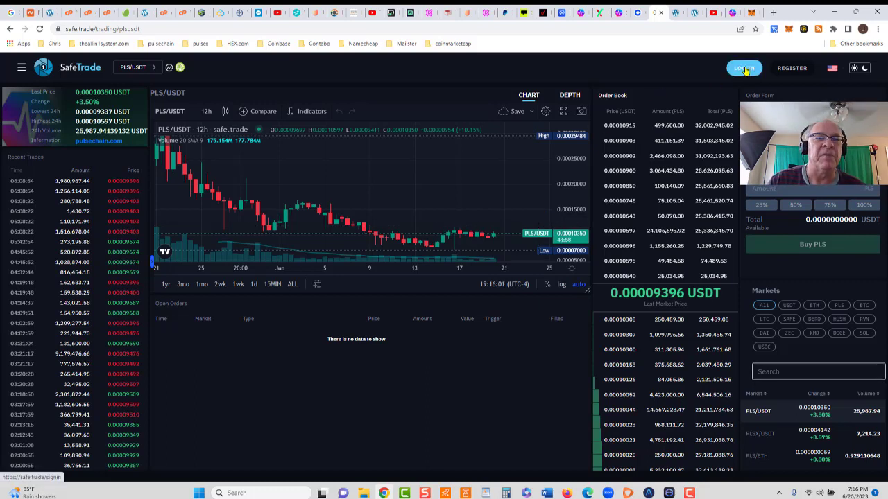
pyautogui.click(743, 66)
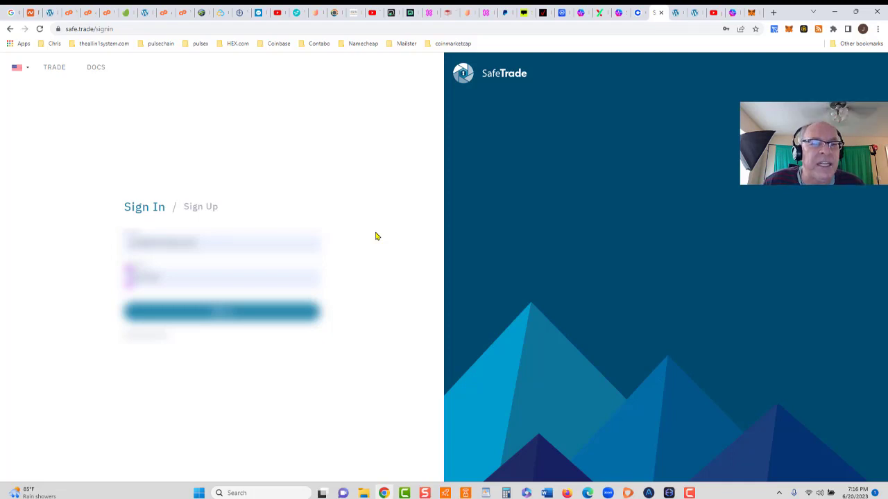
pyautogui.moveTo(719, 104)
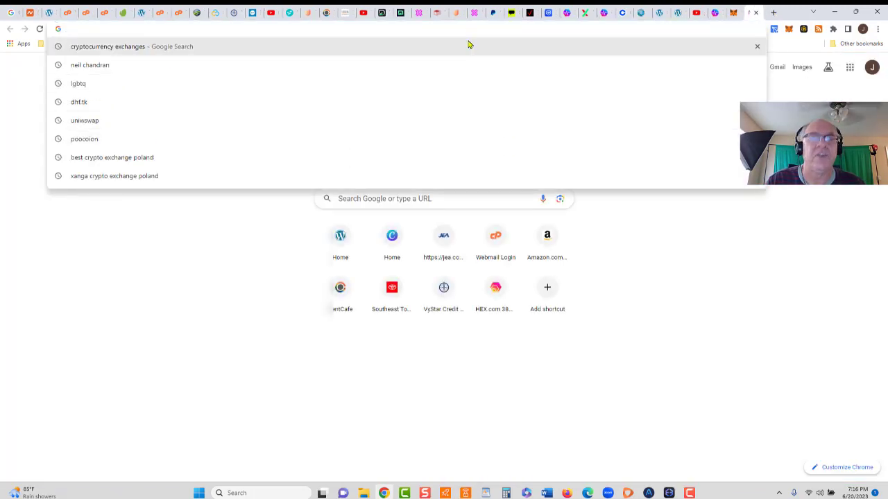
# Search Google for 'authent' and browse the authenticator app results
pyautogui.write('authenticato')
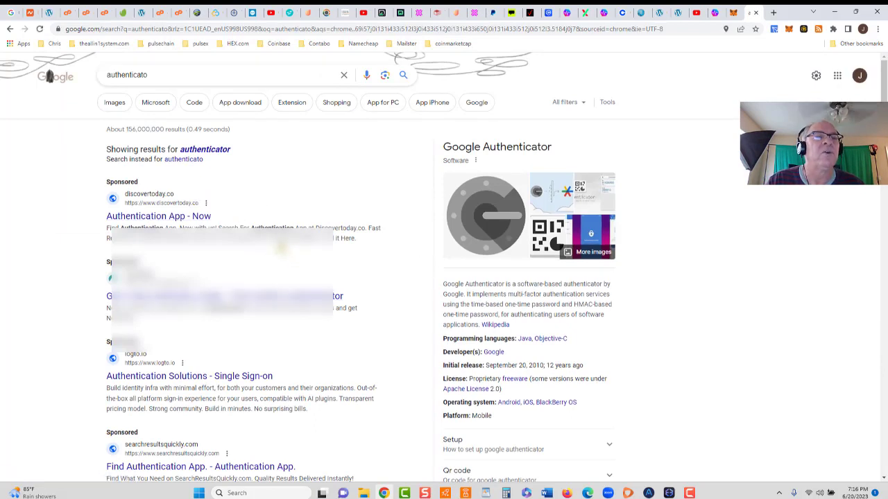
pyautogui.scroll(-3)
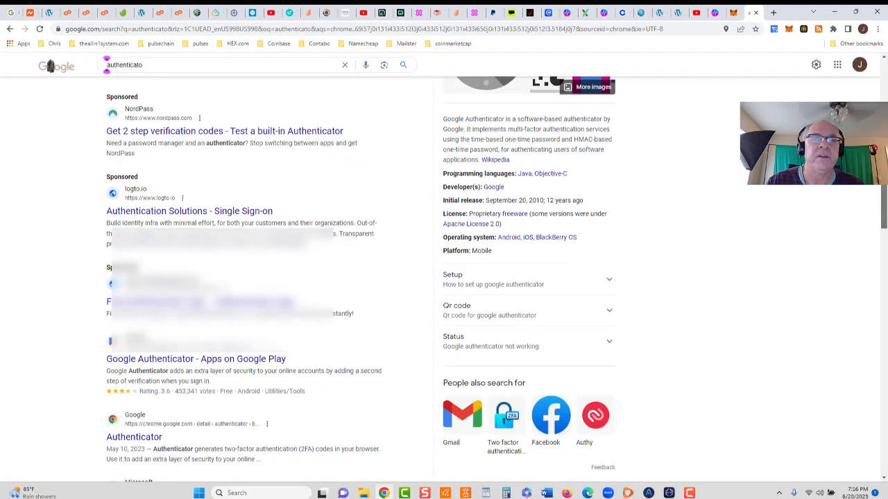
pyautogui.scroll(-3)
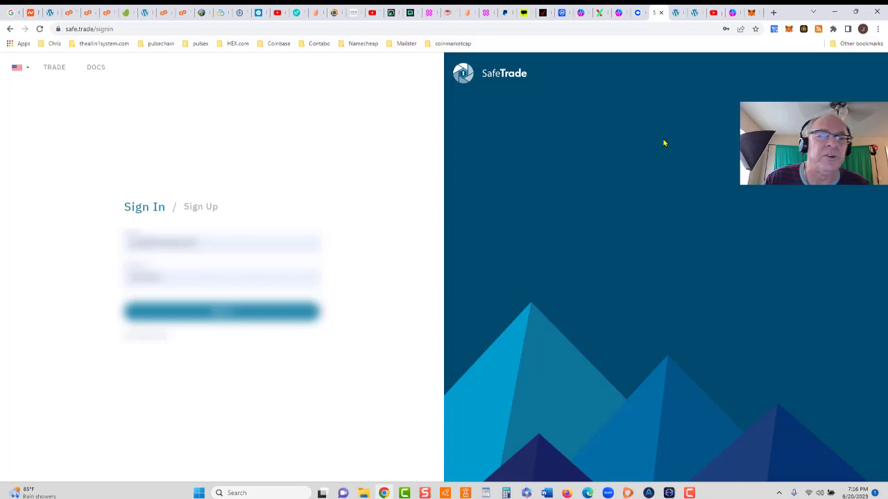
# Sign in to SafeTrade, entering the 2FA verification code
pyautogui.click(222, 310)
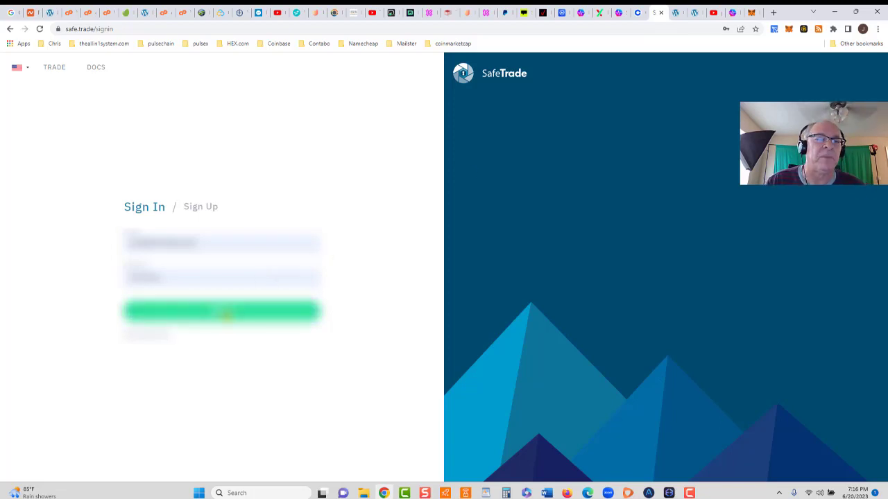
pyautogui.click(222, 311)
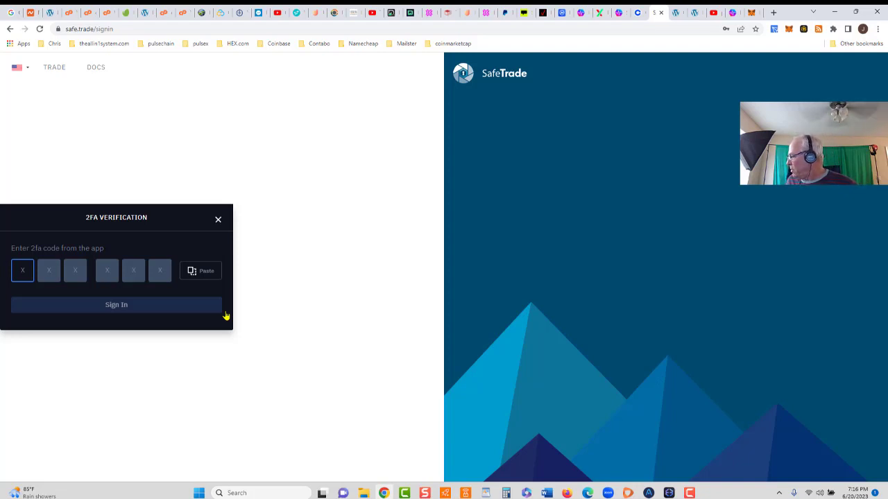
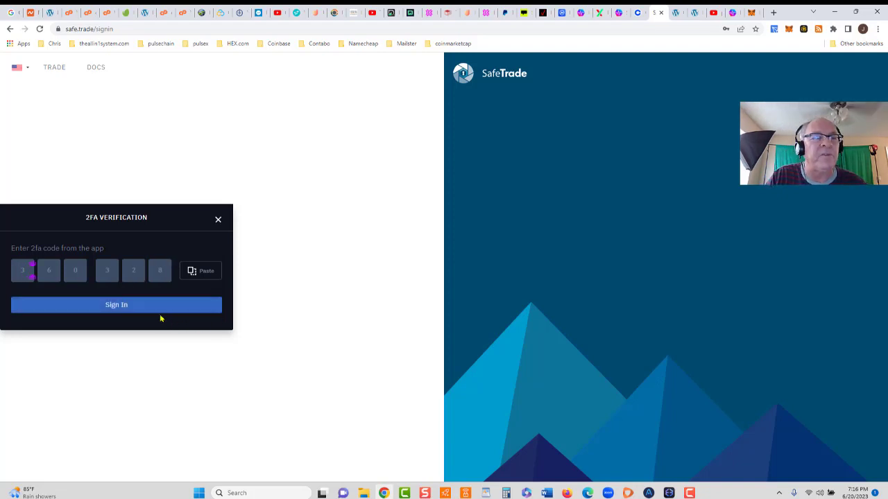
pyautogui.click(117, 305)
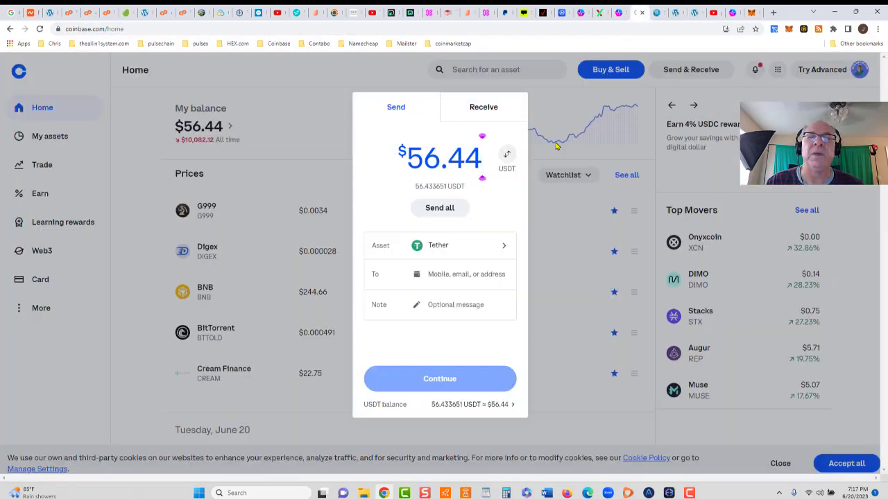
pyautogui.moveTo(679, 48)
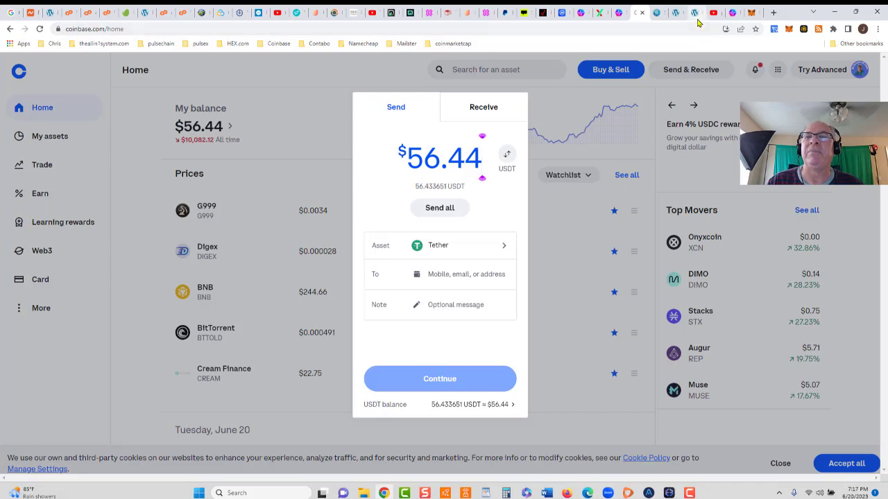
# Switch from Coinbase's $56.44 Tether send form to the tutorial blog tab
pyautogui.click(697, 13)
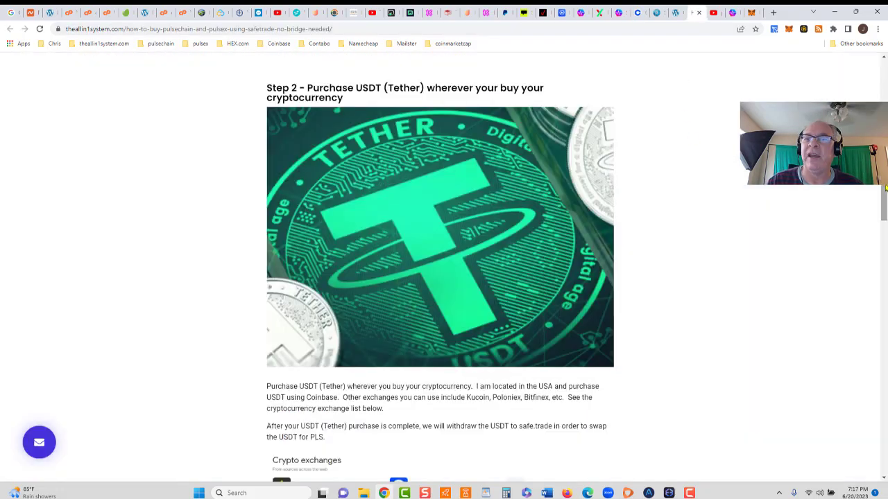
# Scroll the blog to 'Step 3 – Withdraw your USDT to safe.trade' and highlight its heading
pyautogui.scroll(-3)
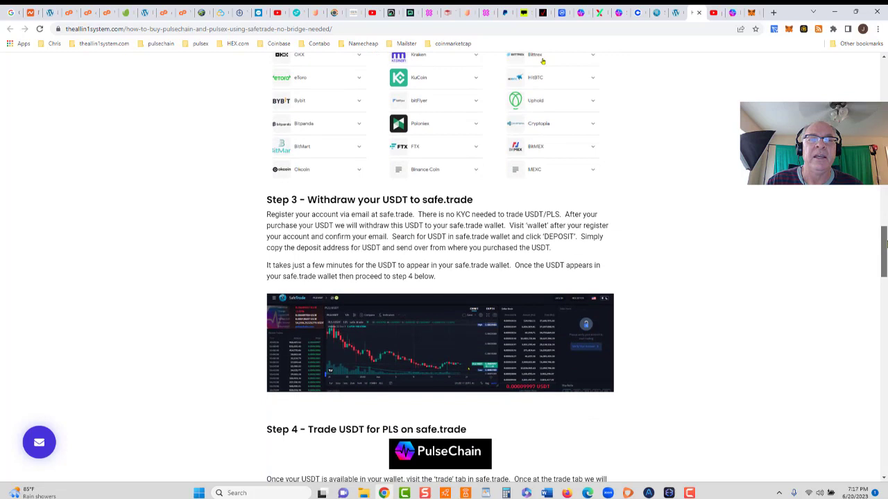
pyautogui.scroll(-3)
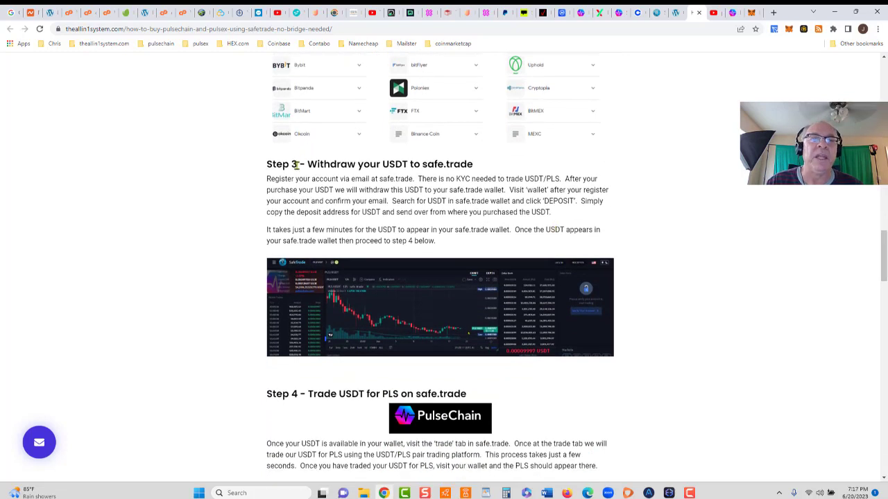
pyautogui.doubleClick(281, 164)
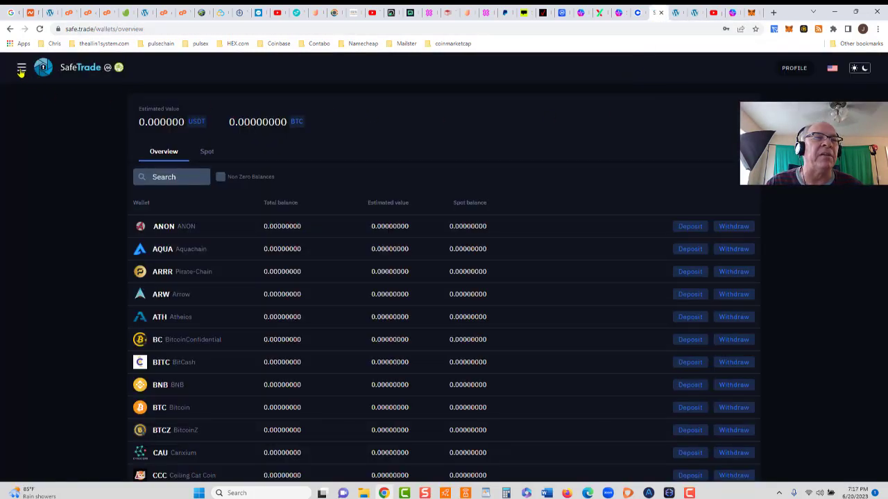
# Filter SafeTrade wallets to non-zero balances and start a USDT deposit
pyautogui.click(22, 66)
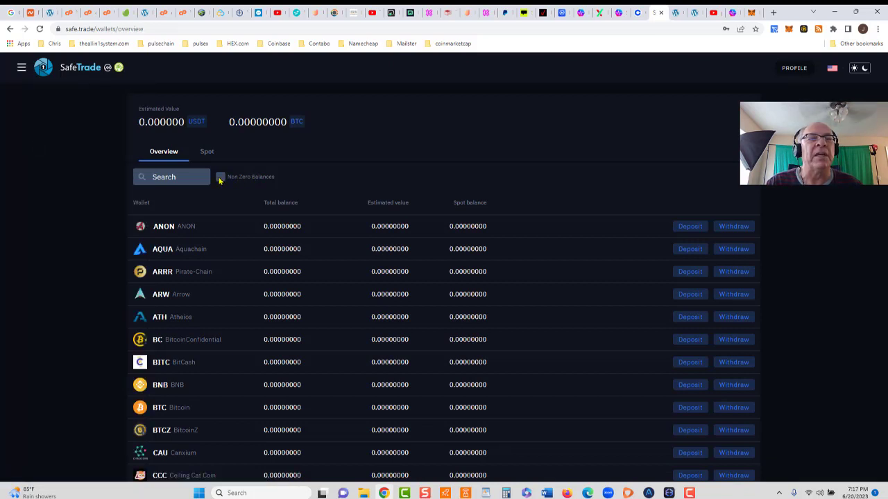
pyautogui.click(220, 177)
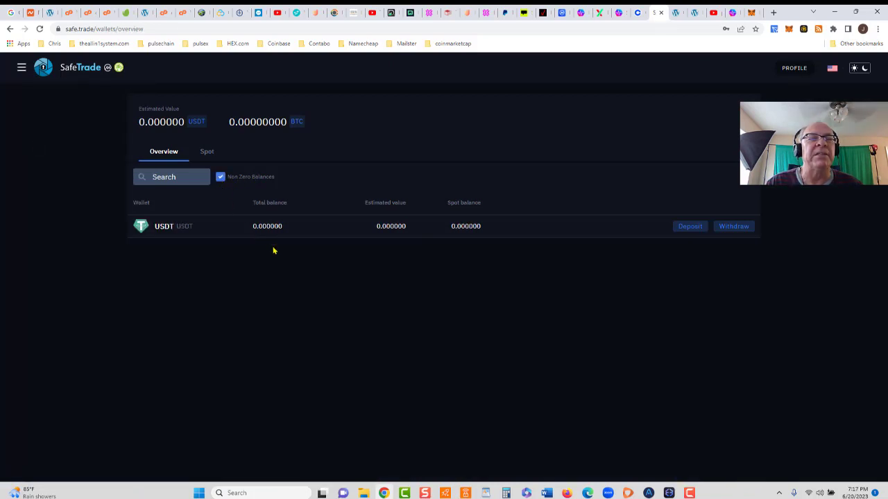
pyautogui.moveTo(689, 226)
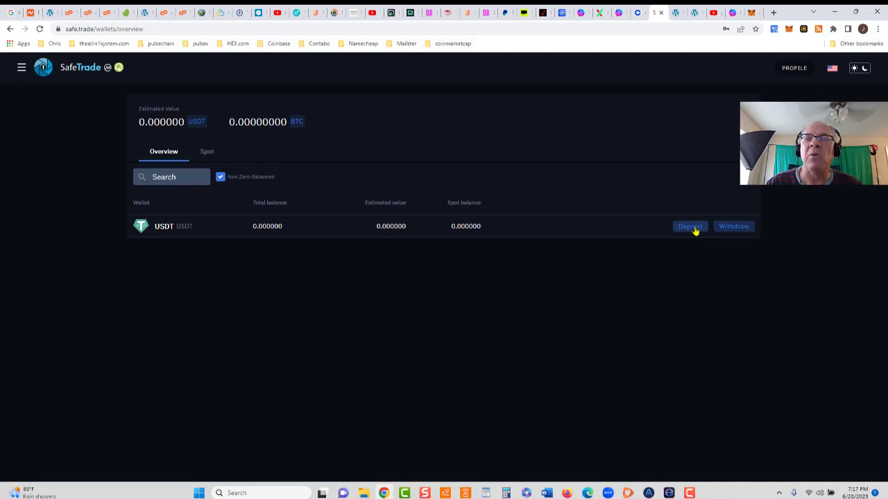
pyautogui.click(690, 226)
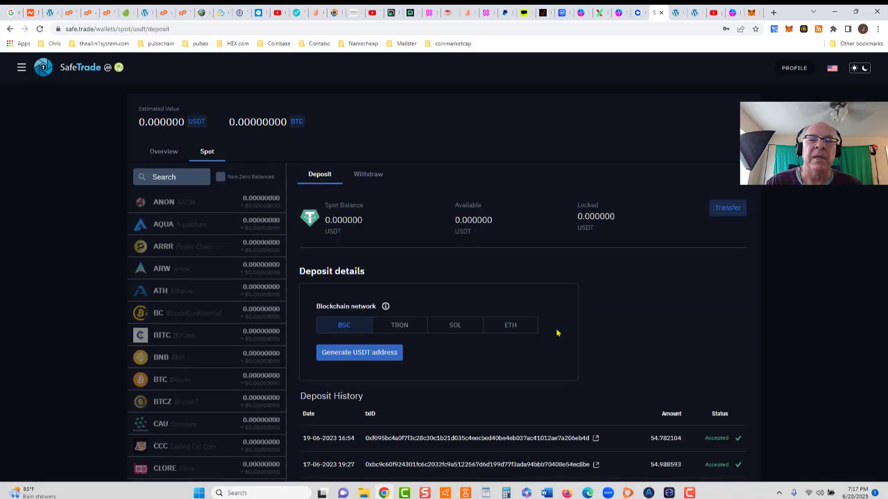
# Choose the ETH network for the USDT deposit, revealing the address and 50 USDT minimum
pyautogui.doubleClick(363, 307)
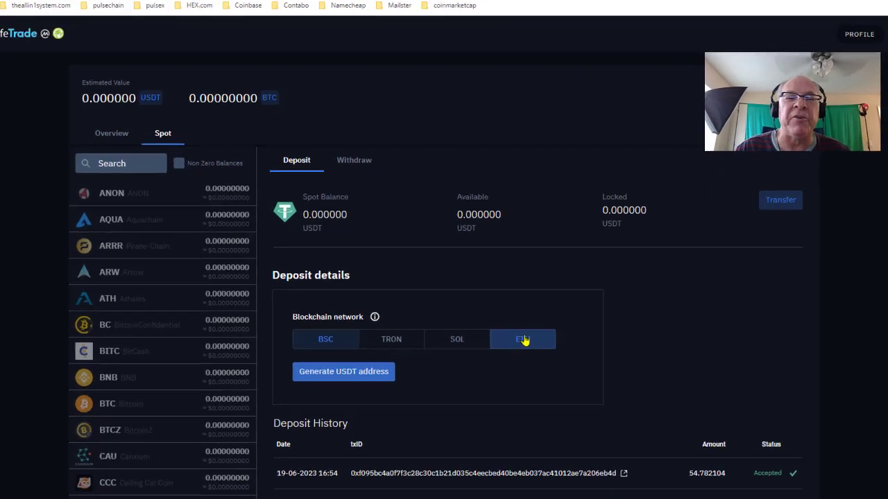
pyautogui.click(522, 338)
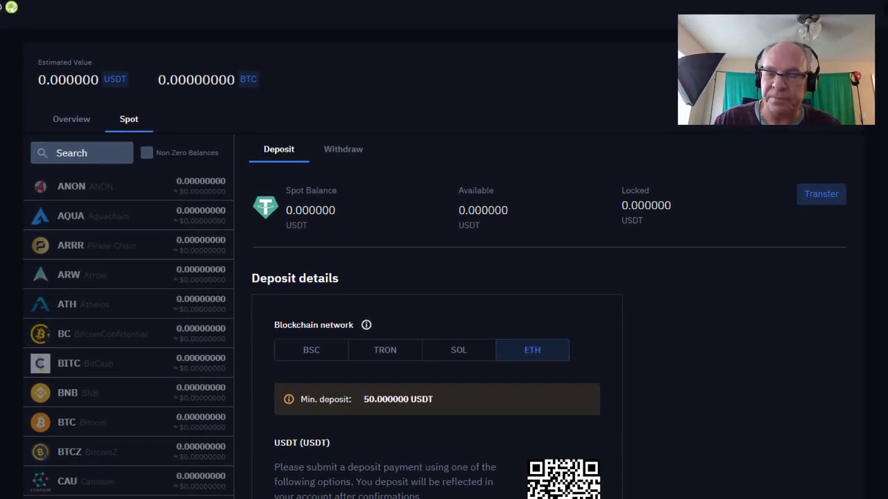
pyautogui.scroll(-3)
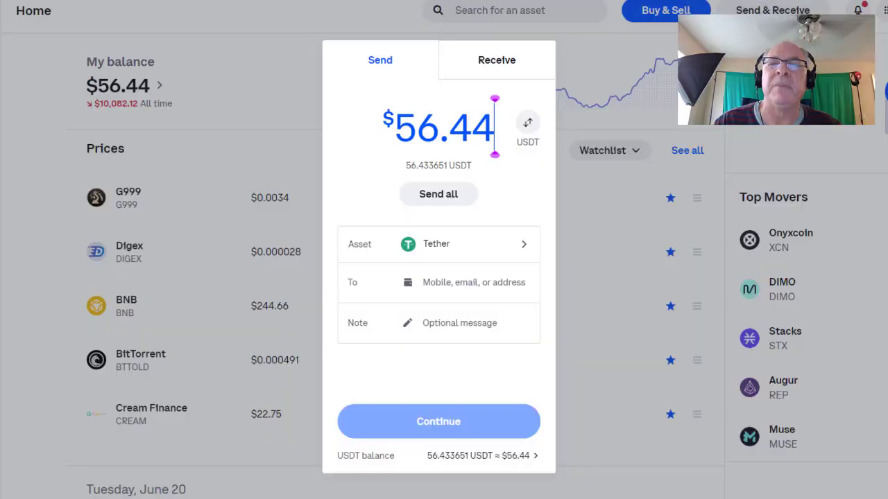
# Send 54.60142 USDT from Coinbase to the pasted SafeTrade address, confirming with the authenticator code
pyautogui.rightClick(474, 283)
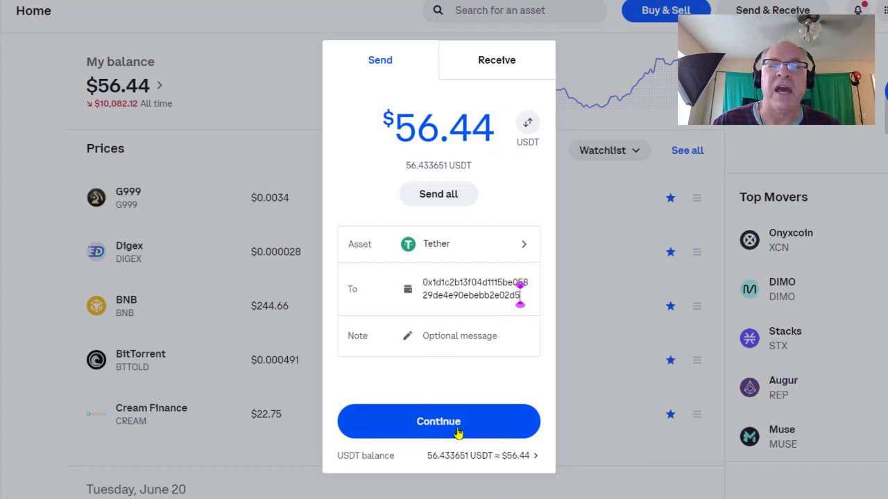
pyautogui.click(439, 421)
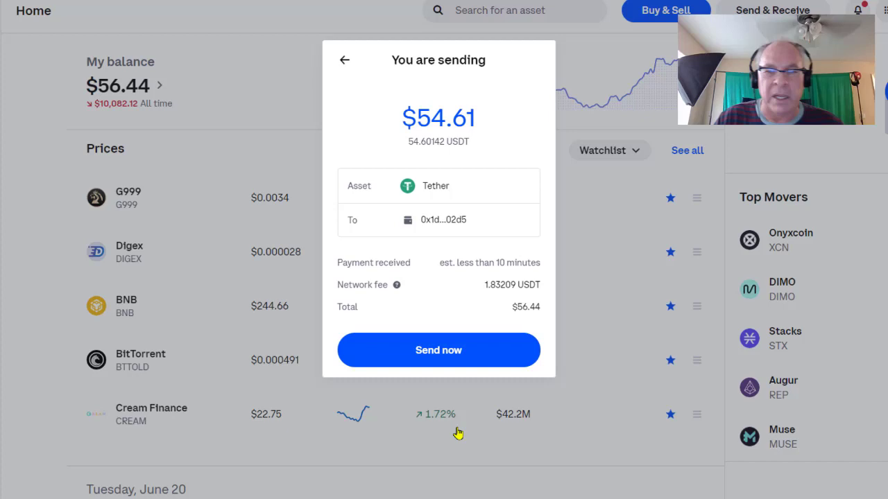
pyautogui.click(438, 350)
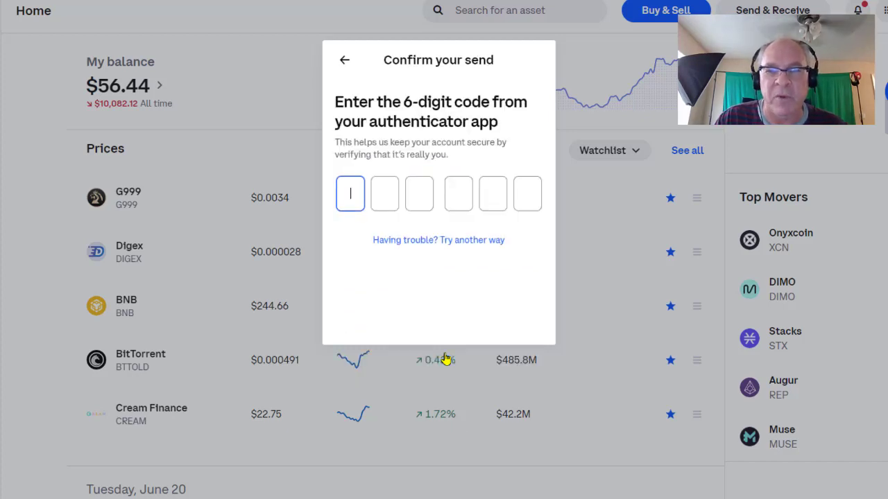
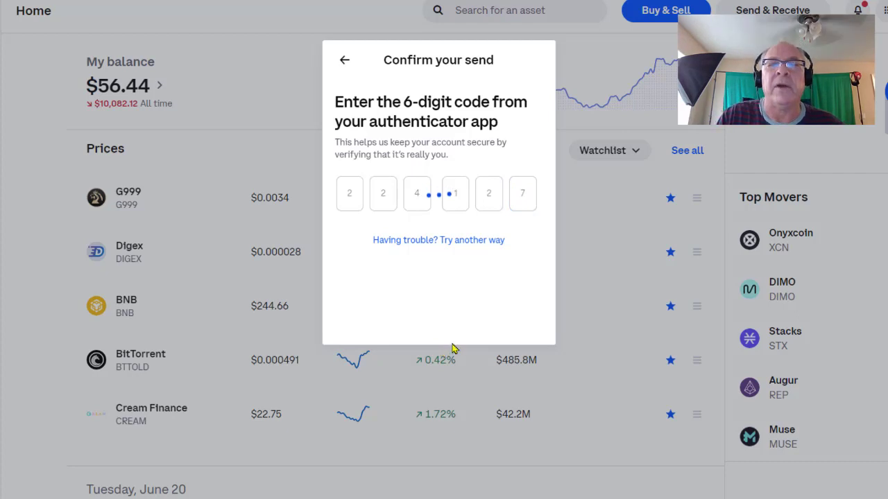
pyautogui.moveTo(748, 181)
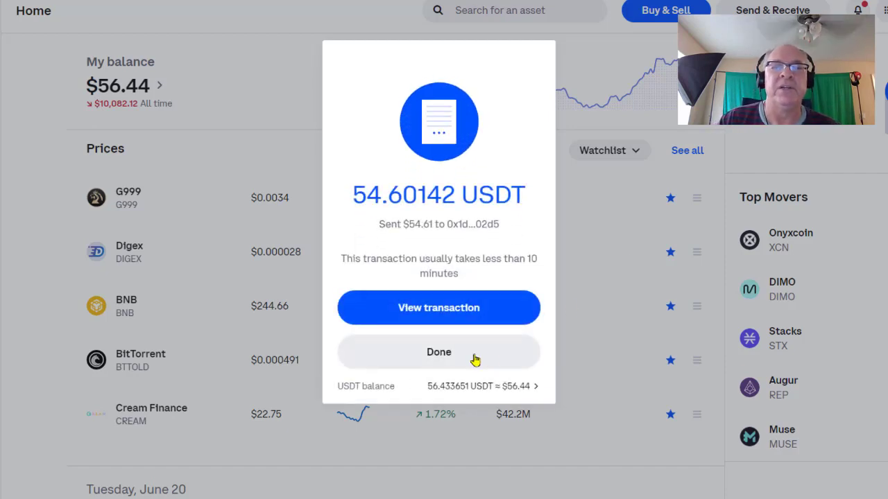
pyautogui.click(439, 352)
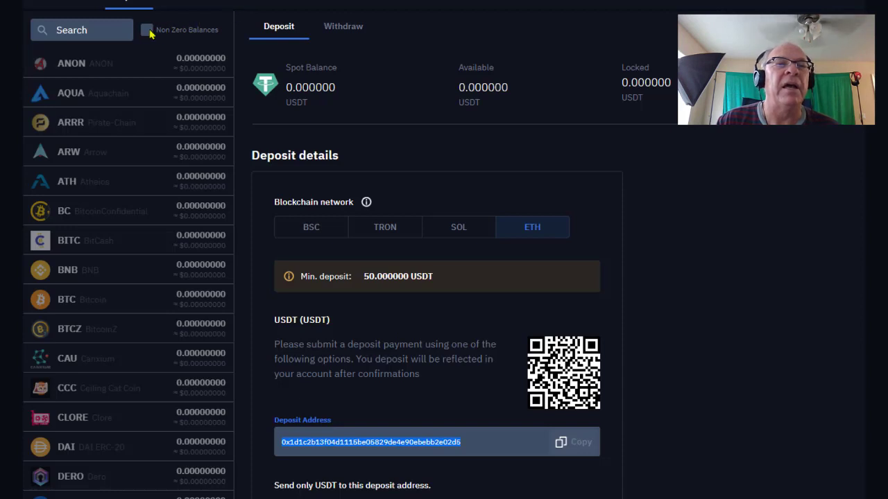
# View the SafeTrade wallets overview filtered to non-zero balances, USDT still at zero
pyautogui.click(147, 31)
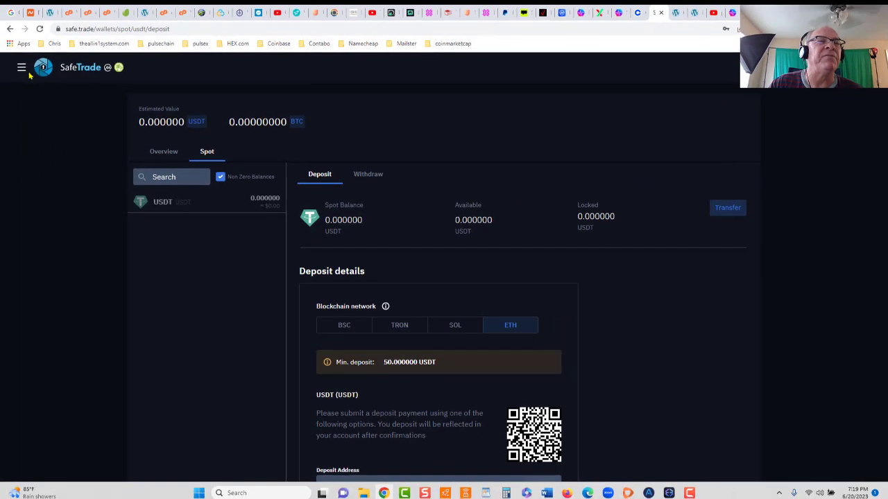
pyautogui.click(23, 67)
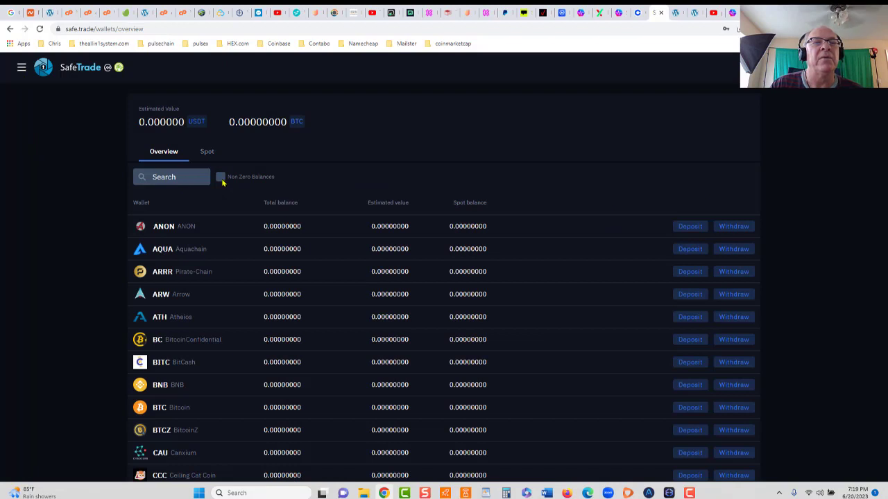
pyautogui.click(220, 178)
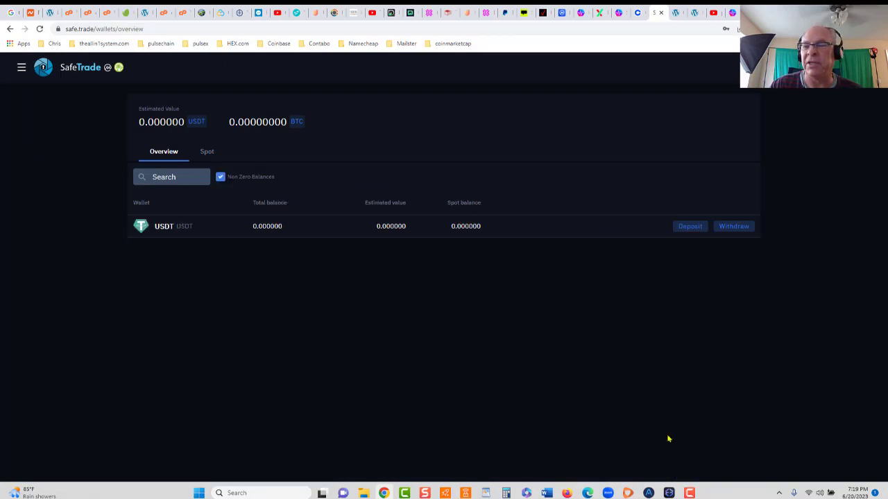
pyautogui.moveTo(839, 449)
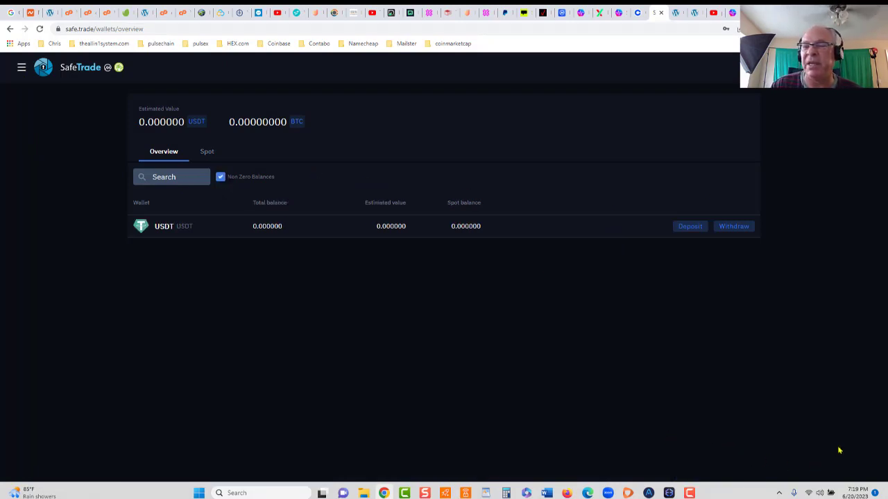
pyautogui.moveTo(779, 377)
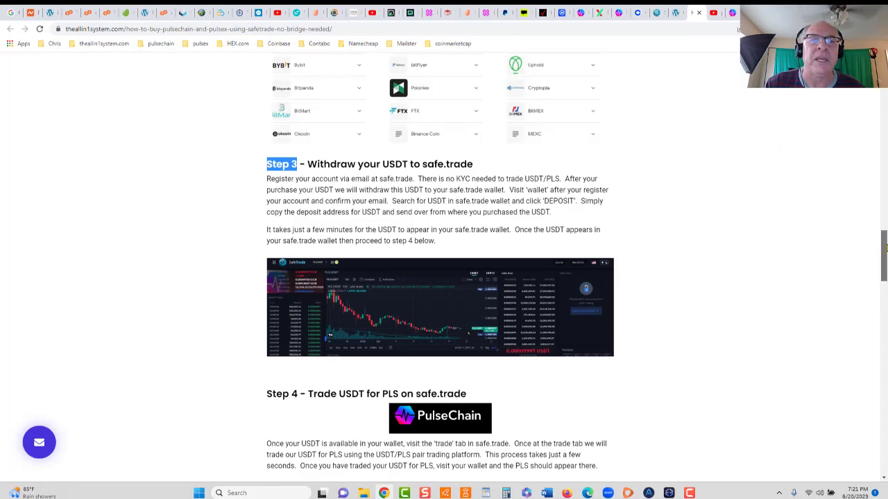
# Scroll the blog post down to Step 4 and Step 5
pyautogui.scroll(-3)
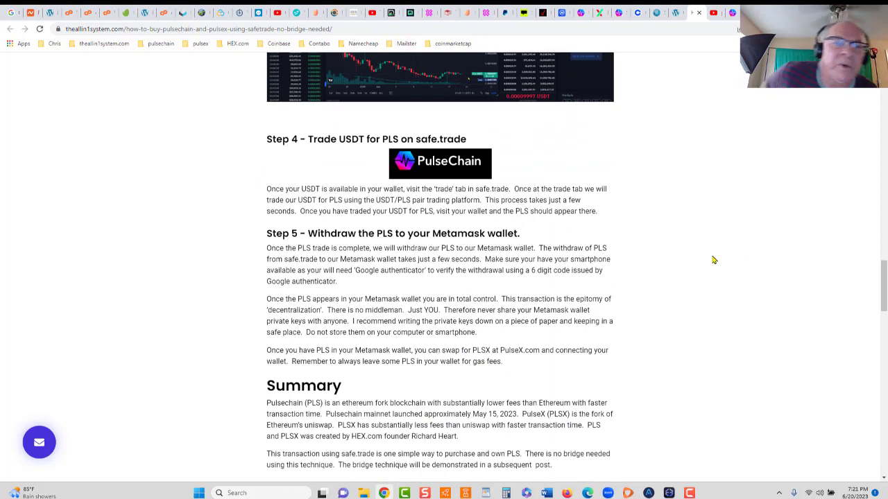
pyautogui.moveTo(686, 183)
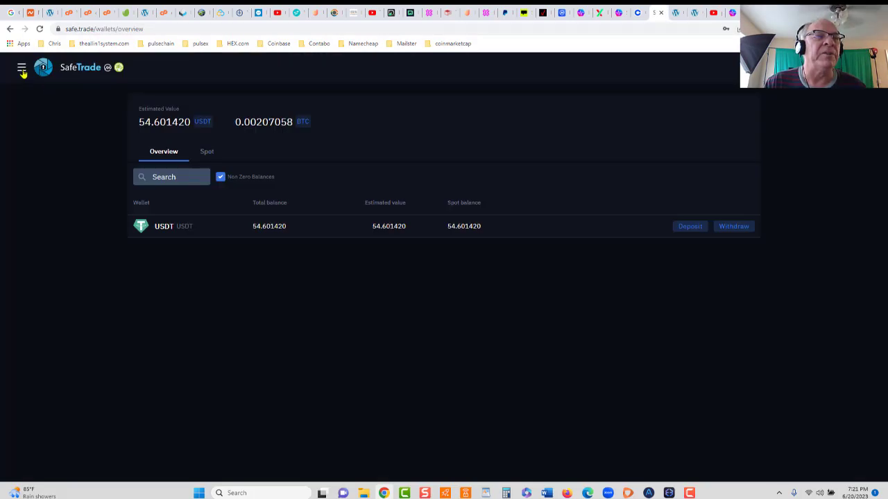
# Go to the PLS/USDT trading page from the SafeTrade menu
pyautogui.click(22, 66)
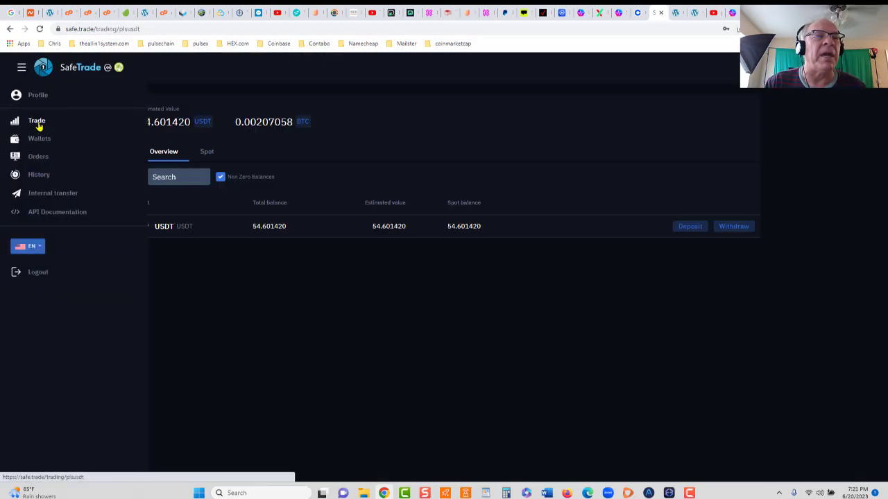
pyautogui.click(36, 120)
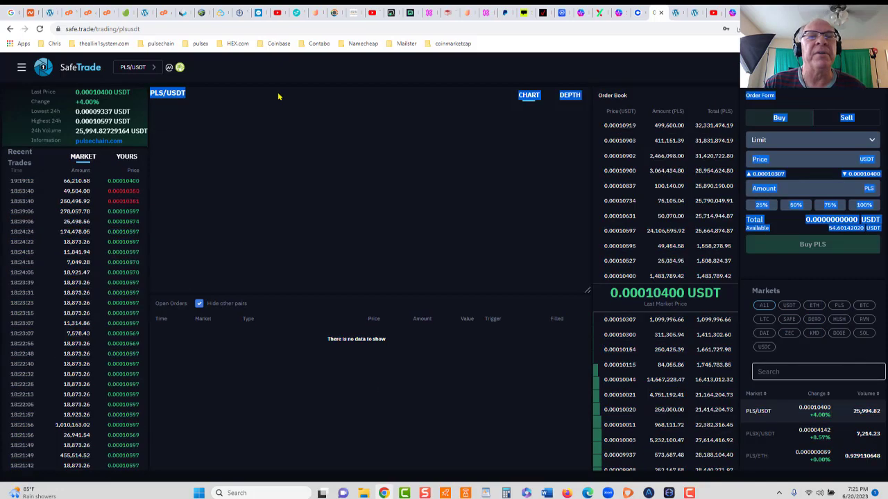
pyautogui.click(846, 117)
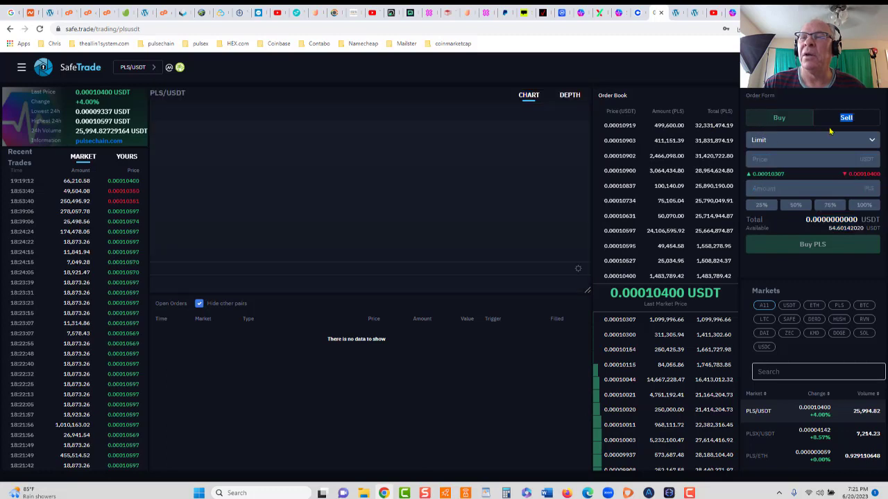
pyautogui.click(528, 94)
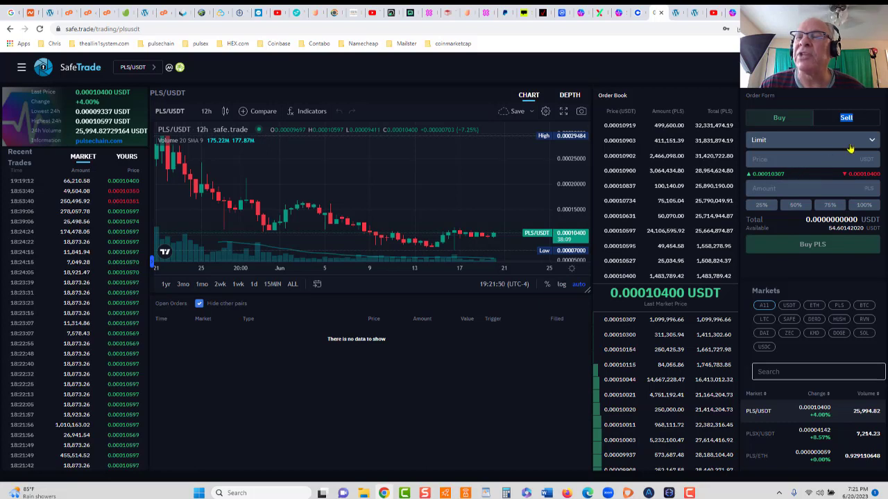
# Place and confirm a market buy of PLS with the full 54.60142 USDT balance
pyautogui.click(812, 140)
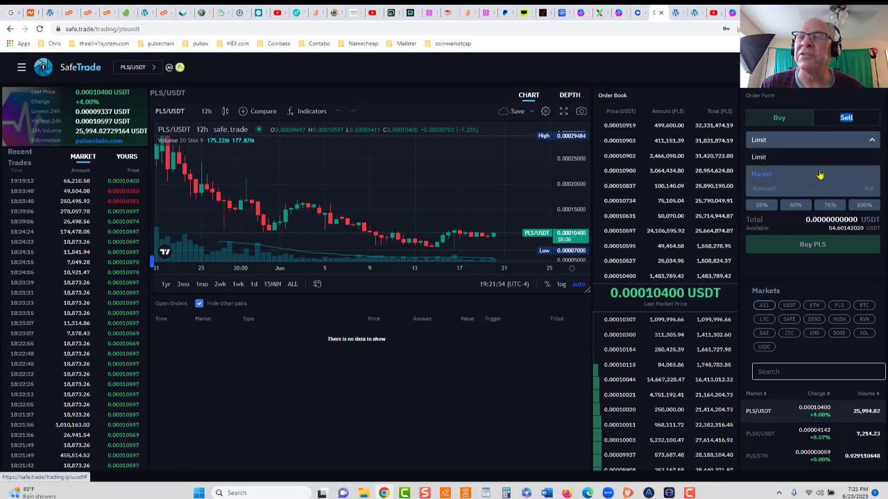
pyautogui.click(812, 138)
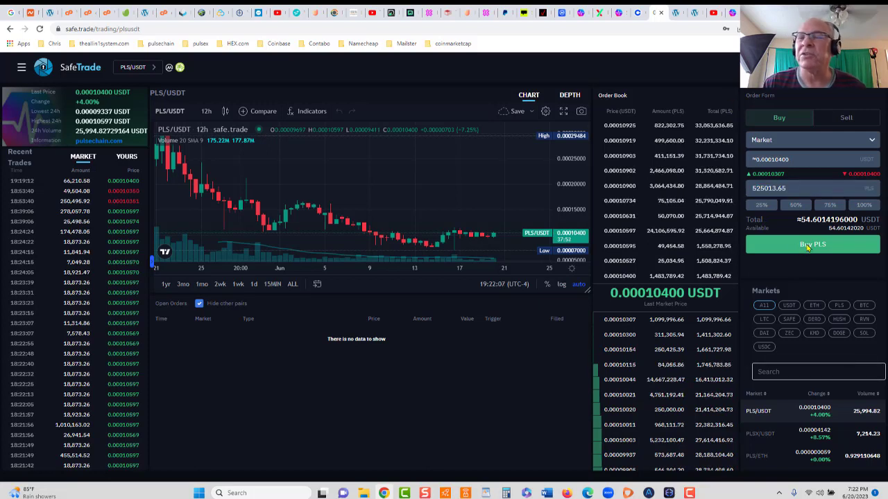
pyautogui.click(813, 244)
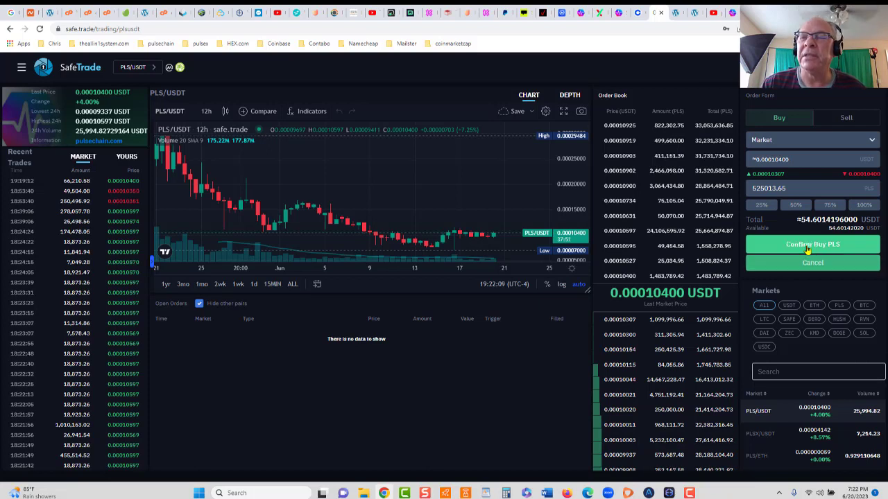
pyautogui.click(812, 244)
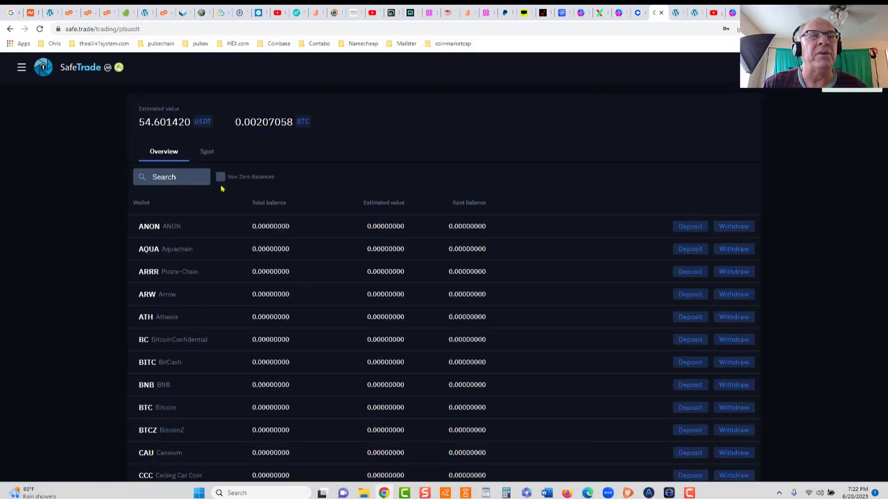
# Refresh the non-zero wallet list to show 524,488.63635 PLS and zero USDT
pyautogui.click(220, 176)
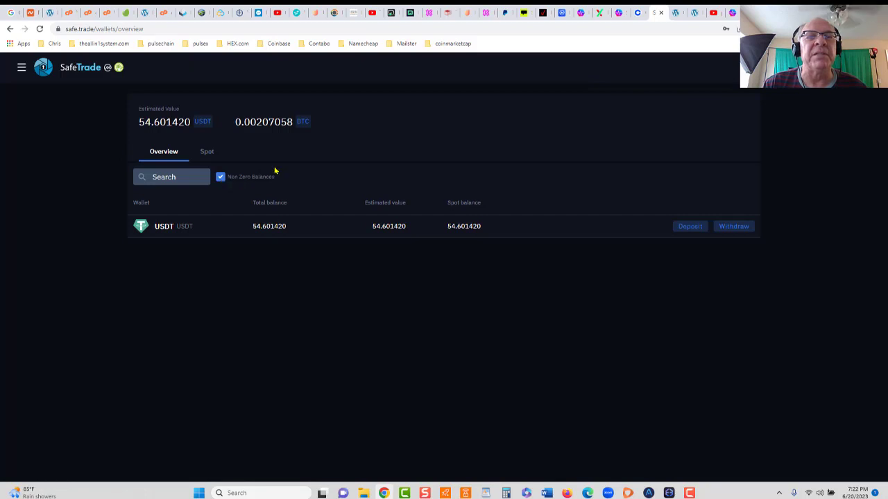
pyautogui.moveTo(75, 151)
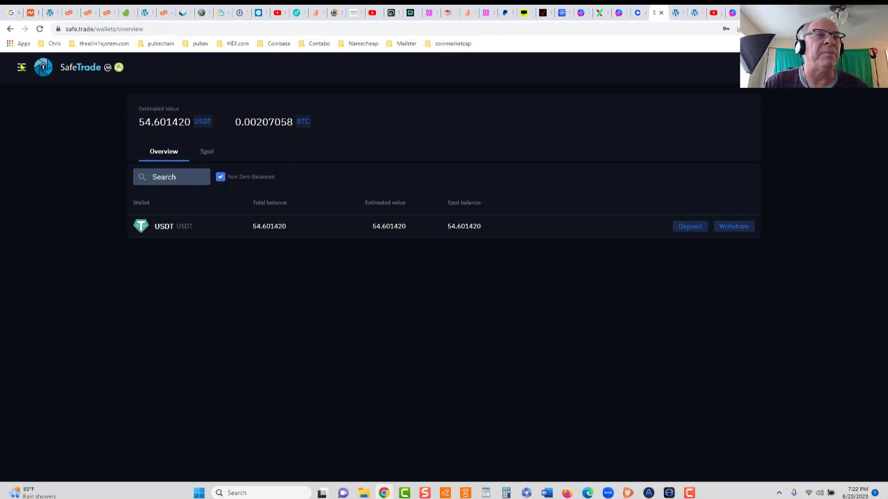
pyautogui.click(220, 177)
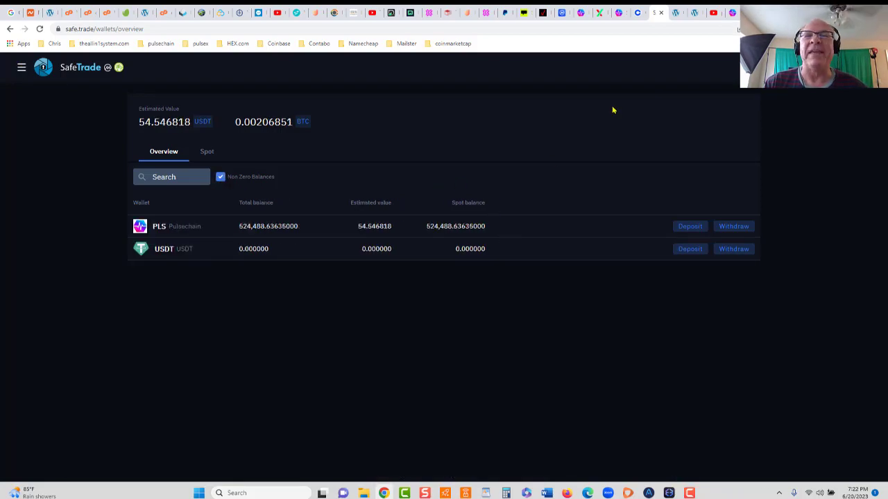
pyautogui.click(683, 12)
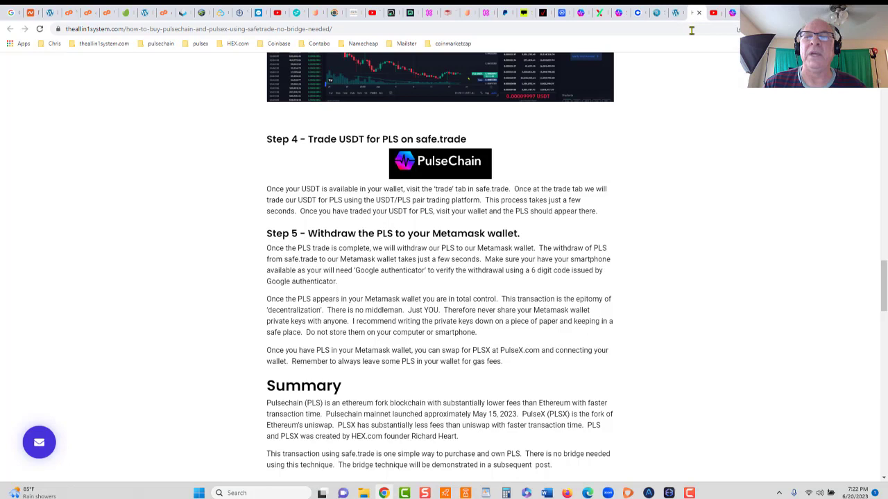
pyautogui.moveTo(366, 165)
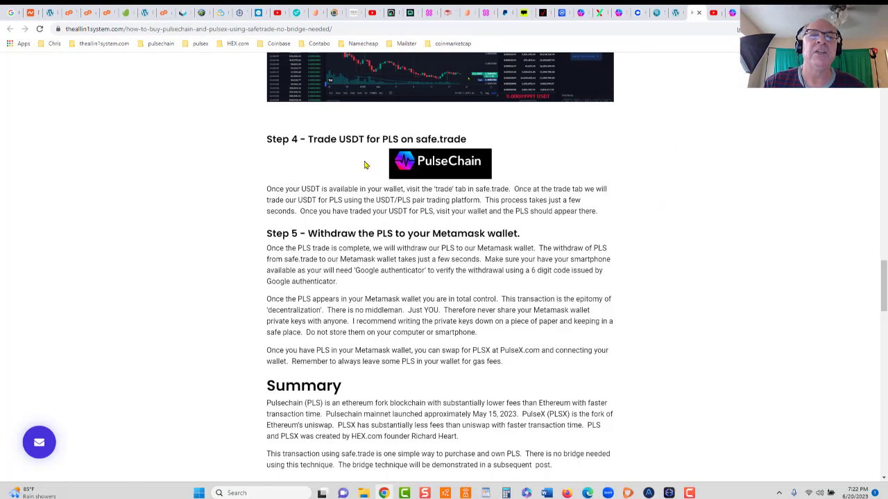
pyautogui.moveTo(779, 161)
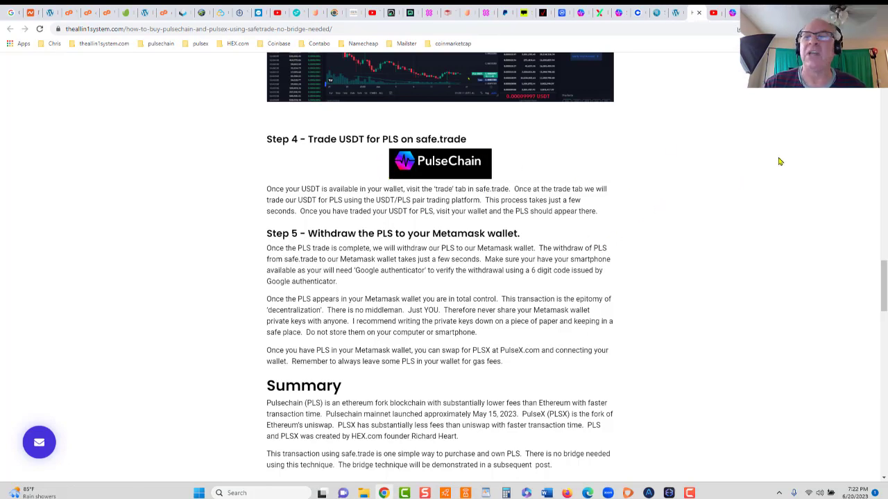
# Glance at SafeTrade, then highlight the blog's Step 5 heading on withdrawing PLS to MetaMask
pyautogui.click(657, 12)
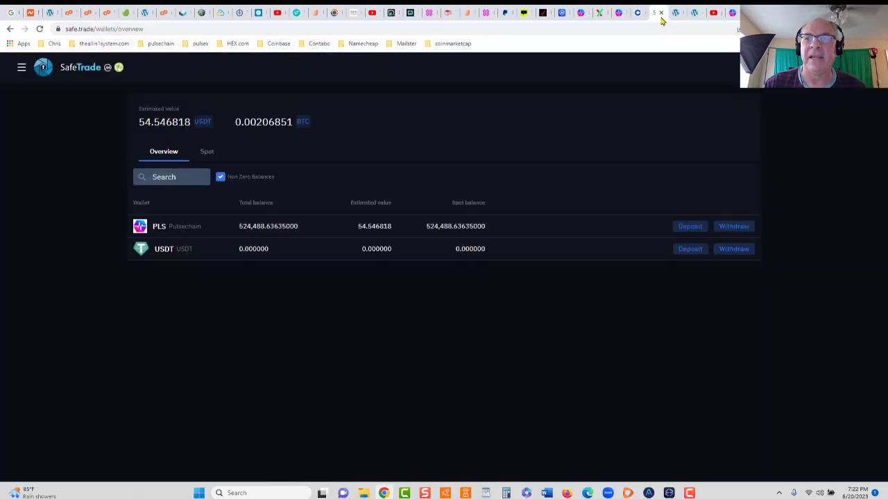
pyautogui.click(657, 13)
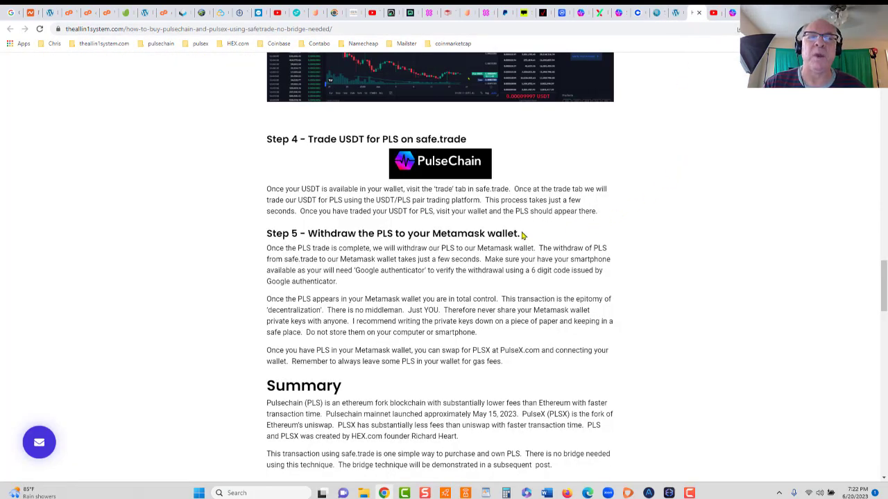
pyautogui.moveTo(333, 233); pyautogui.dragTo(520, 233)
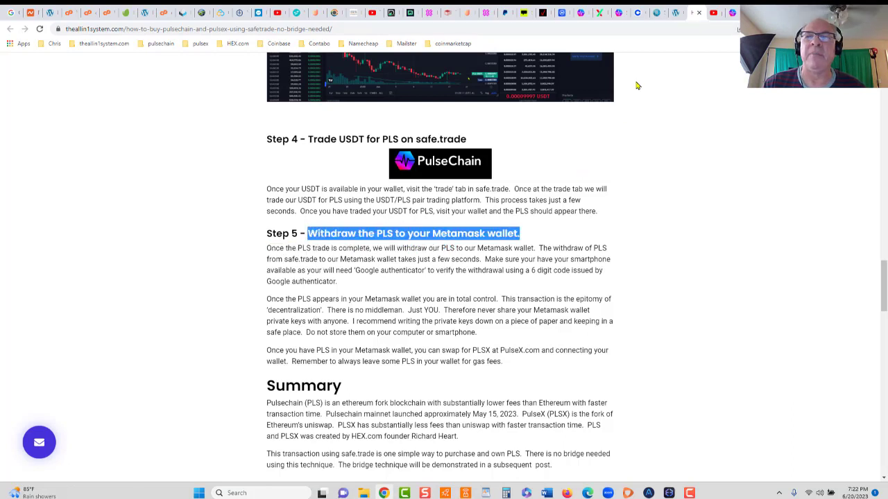
pyautogui.moveTo(658, 25)
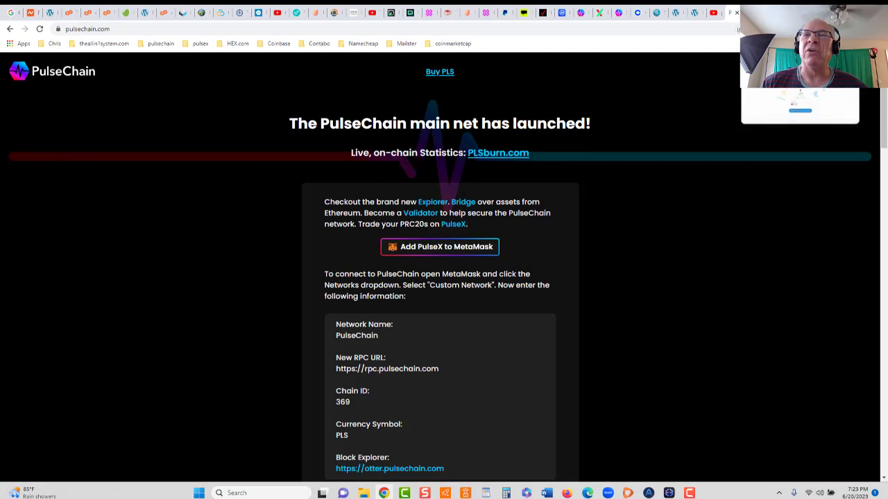
# Go to the MetaMask Chrome install page
pyautogui.click(439, 247)
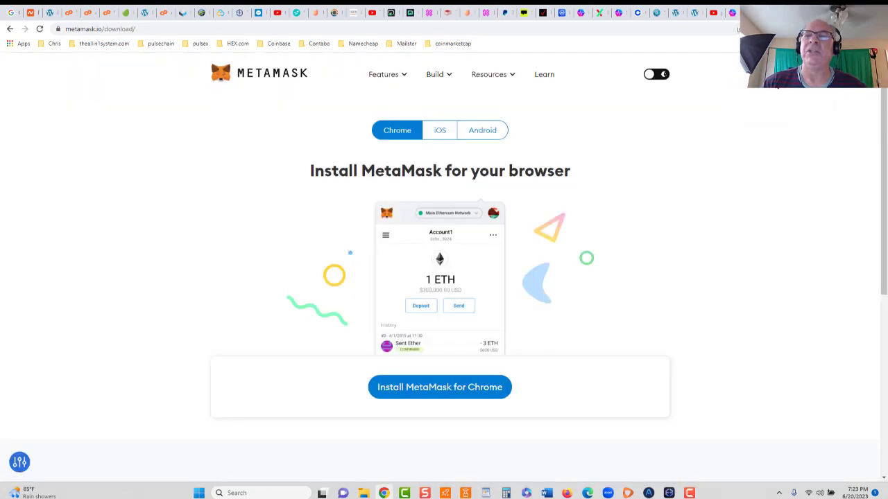
pyautogui.moveTo(734, 32)
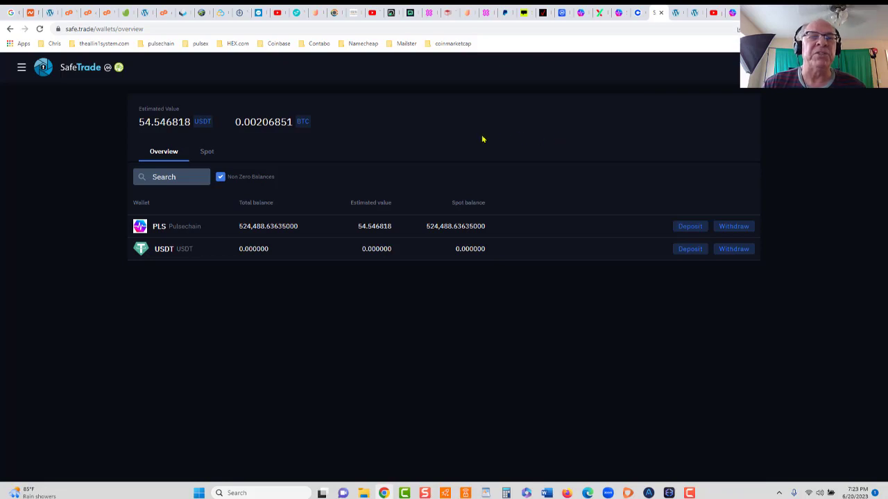
pyautogui.moveTo(432, 148)
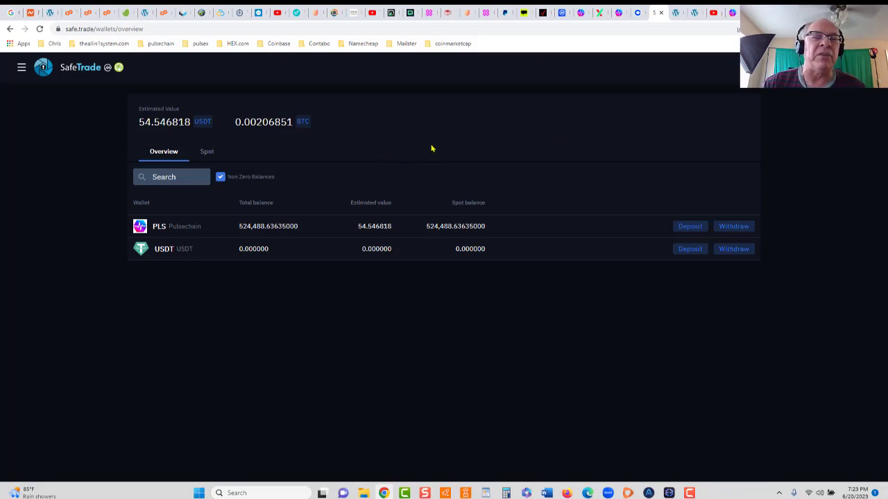
pyautogui.moveTo(709, 88)
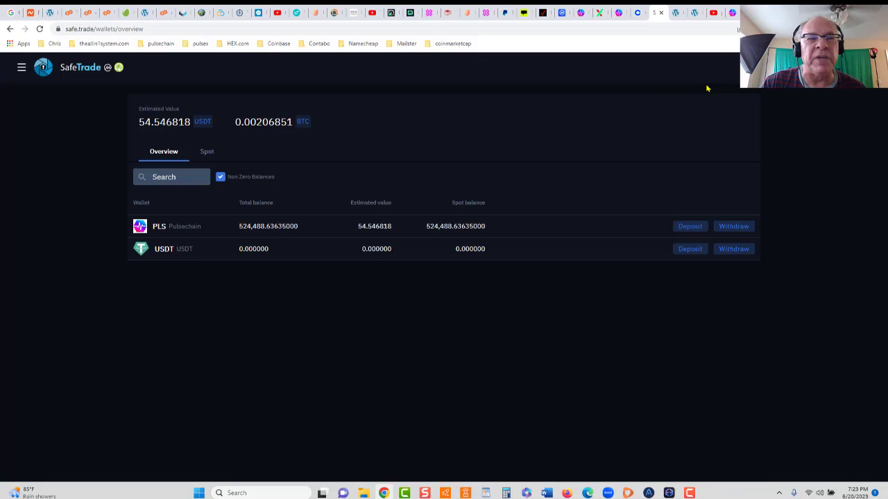
pyautogui.moveTo(700, 40)
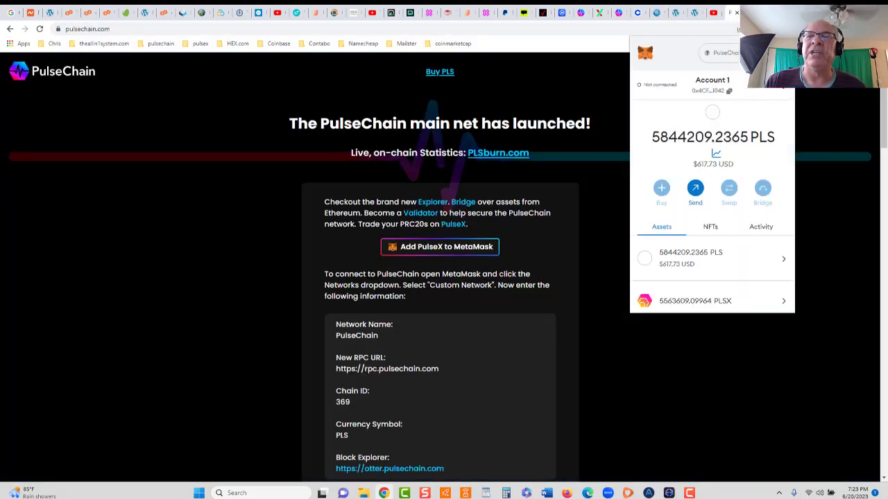
# Show MetaMask's network list with PulseChain checked
pyautogui.click(724, 53)
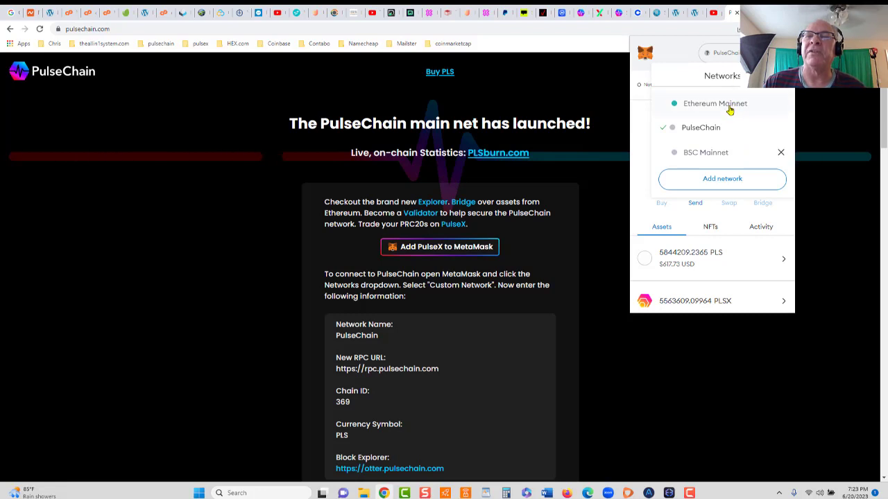
pyautogui.moveTo(716, 159)
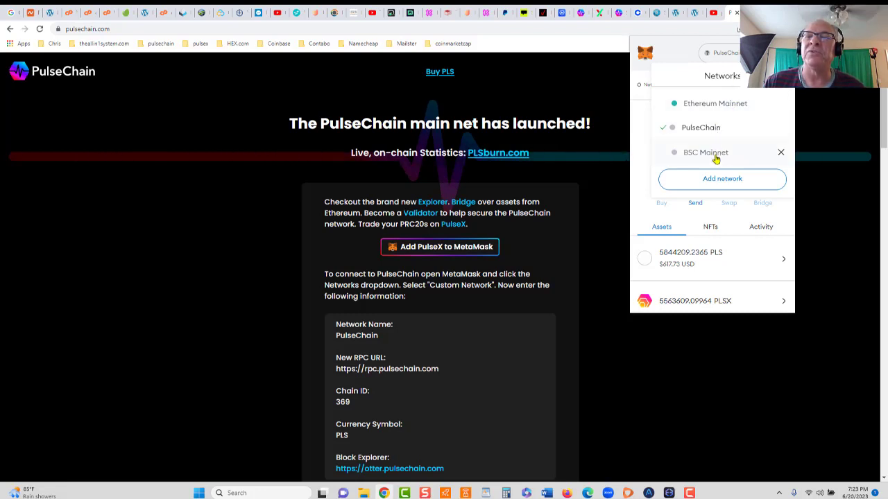
pyautogui.moveTo(784, 108)
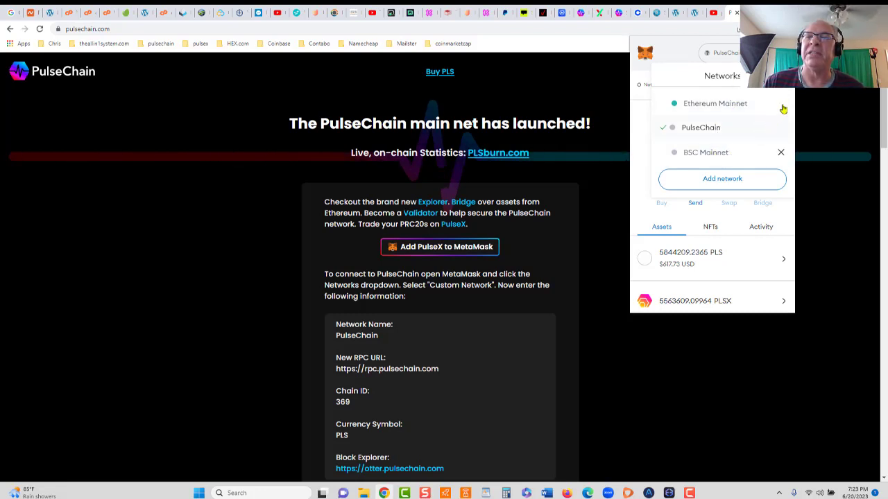
pyautogui.moveTo(816, 111)
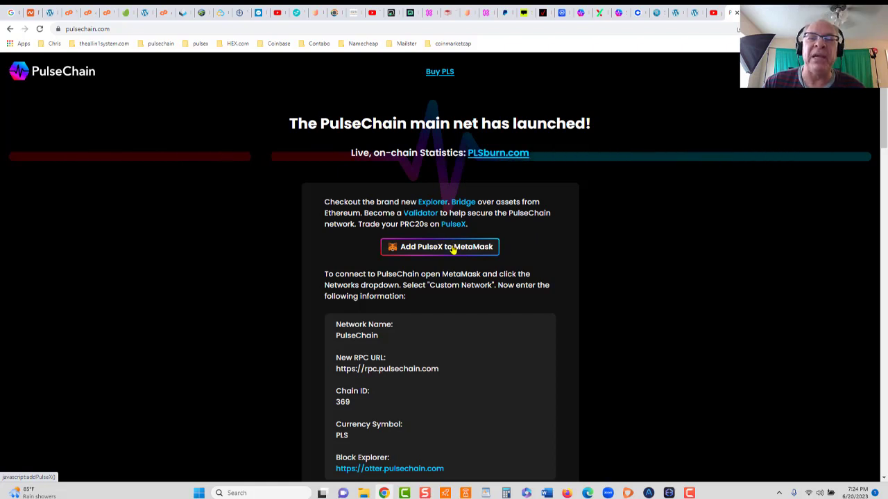
pyautogui.moveTo(761, 147)
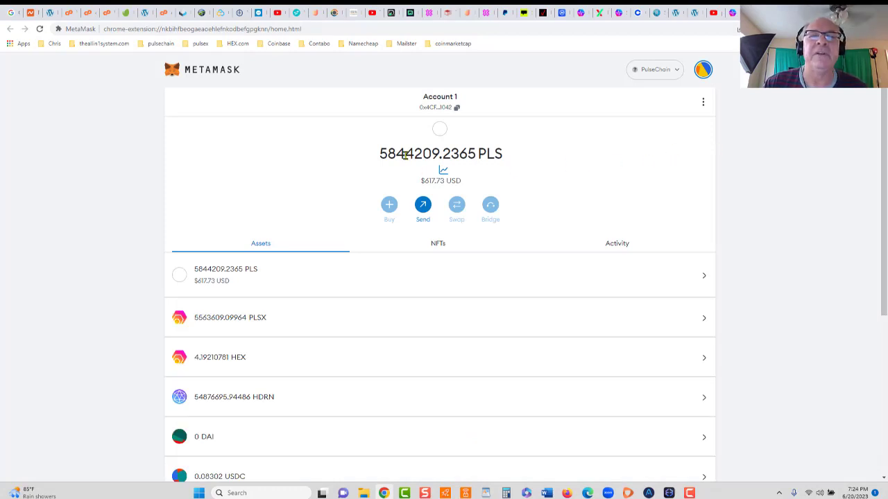
# Highlight the 5844209.2365 PLS balance in MetaMask's full wallet view
pyautogui.doubleClick(391, 152)
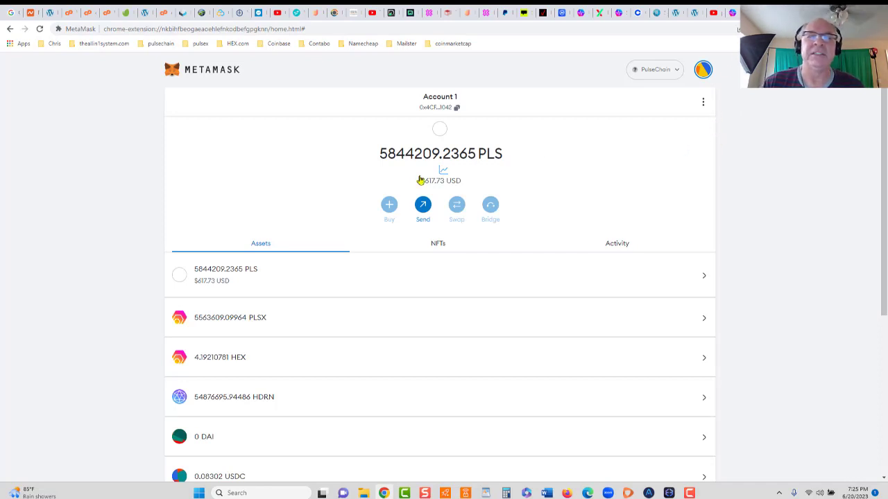
pyautogui.moveTo(516, 128)
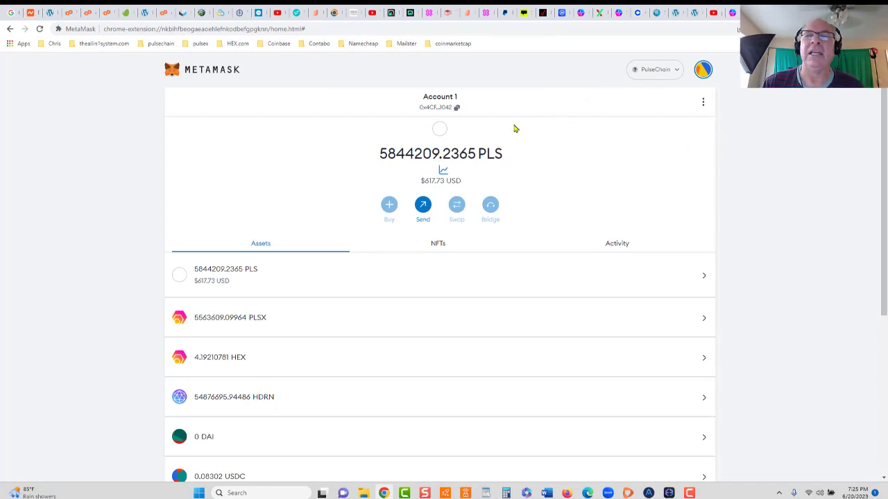
pyautogui.click(436, 108)
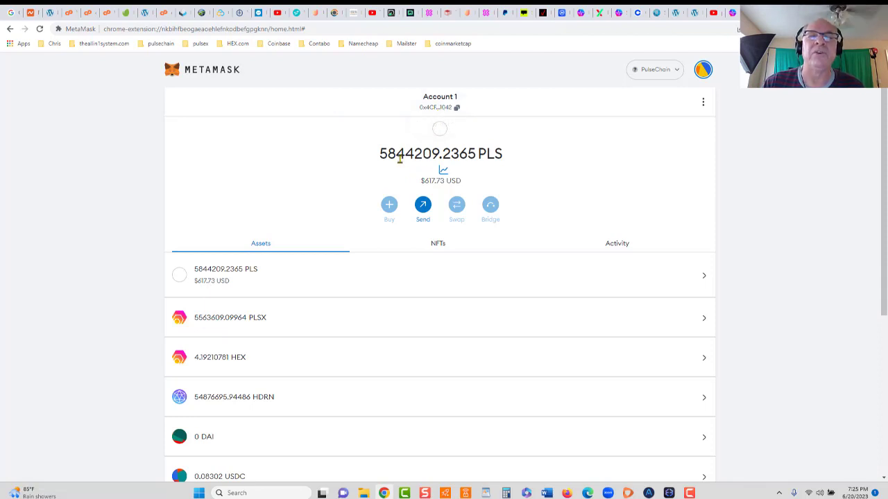
pyautogui.doubleClick(391, 152)
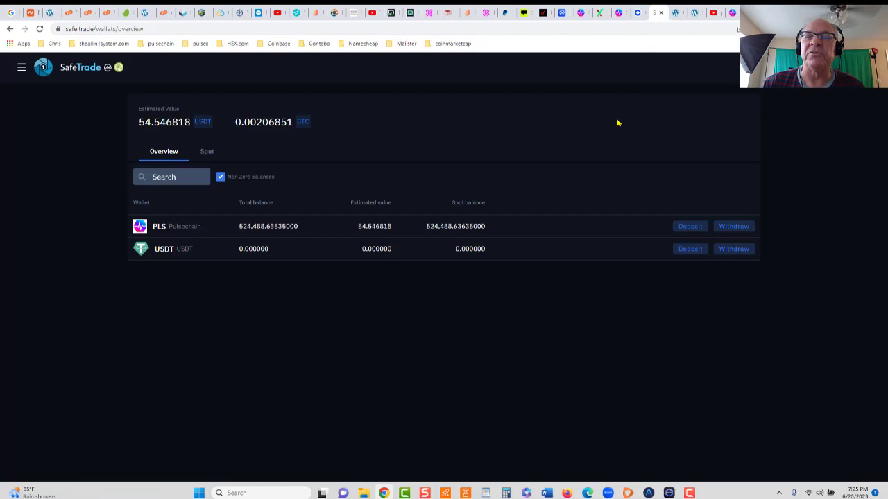
pyautogui.moveTo(627, 230)
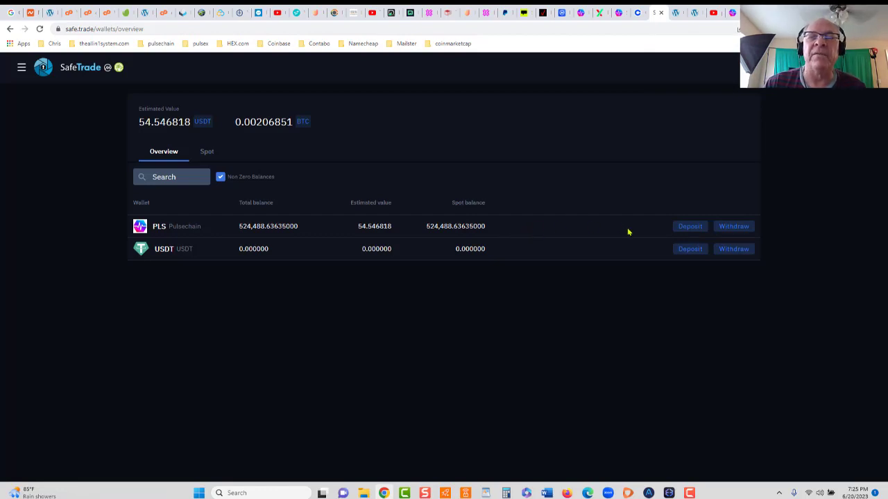
# Fill the PLS withdrawal form with the full 524,488.63635 PLS to the saved Pulsechain address
pyautogui.click(732, 226)
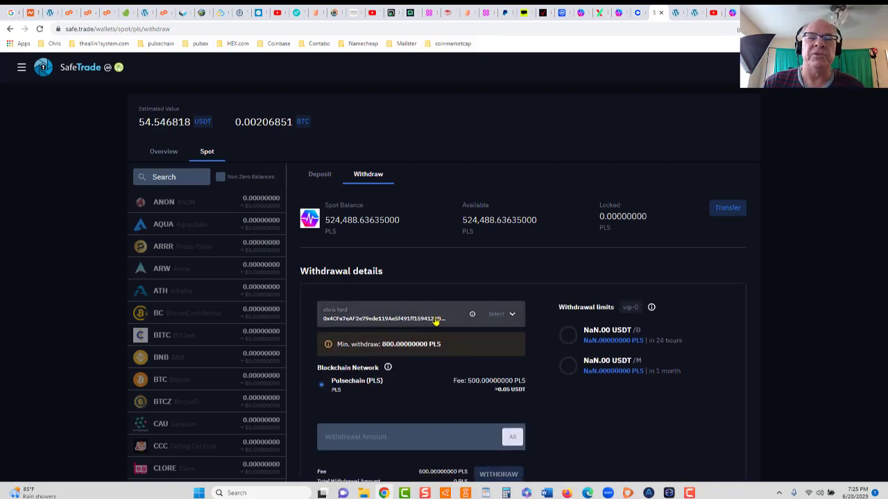
pyautogui.click(501, 313)
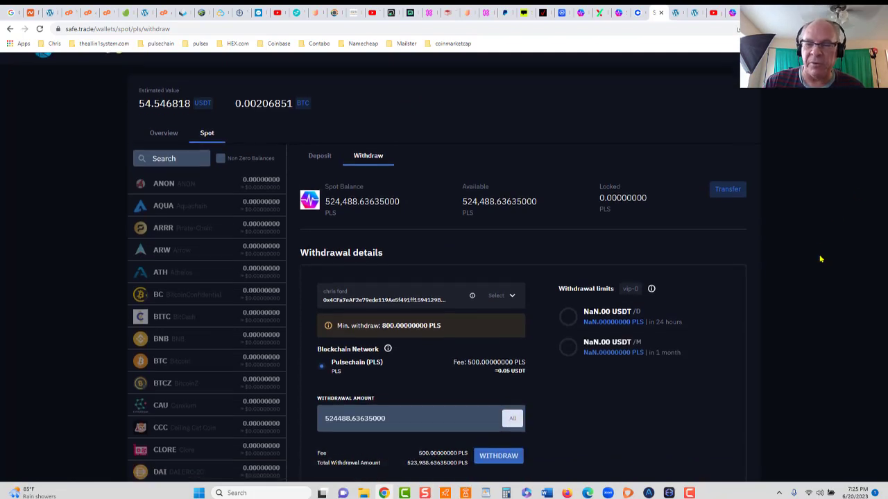
pyautogui.scroll(-3)
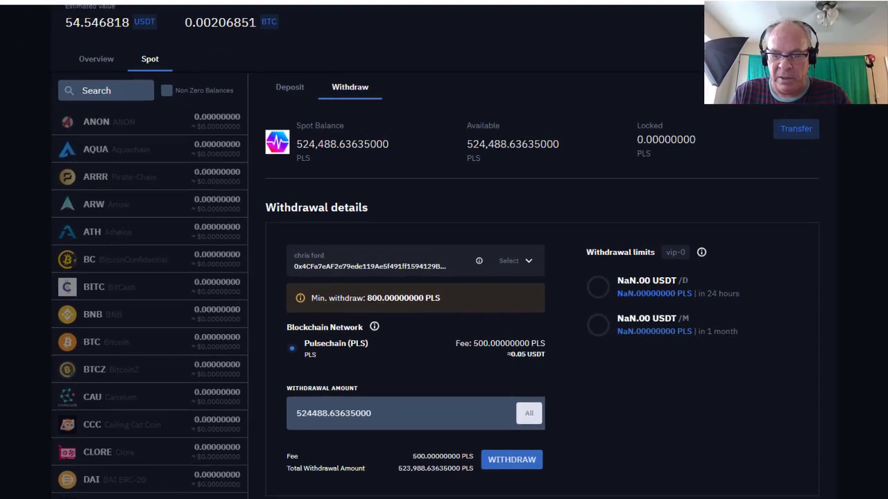
pyautogui.scroll(-3)
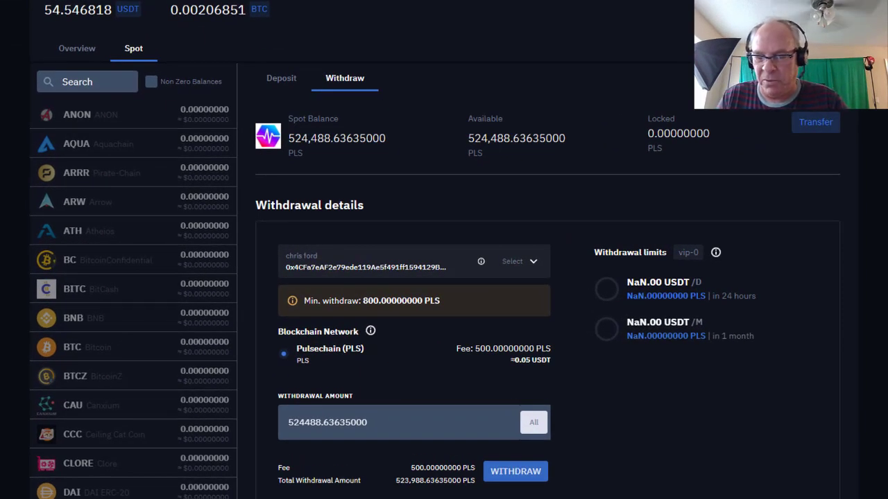
pyautogui.moveTo(572, 435)
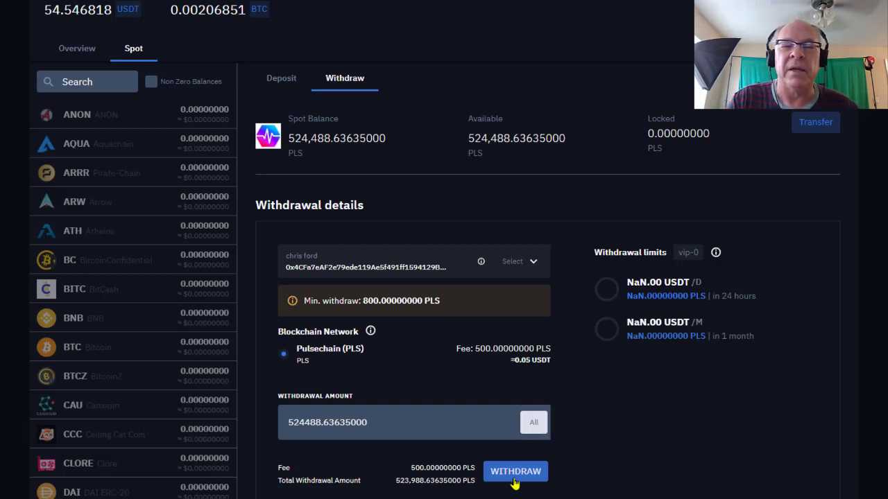
# Submit the 523,988.63635 PLS withdrawal with the Google Authenticator code and dismiss the Success notice
pyautogui.click(515, 471)
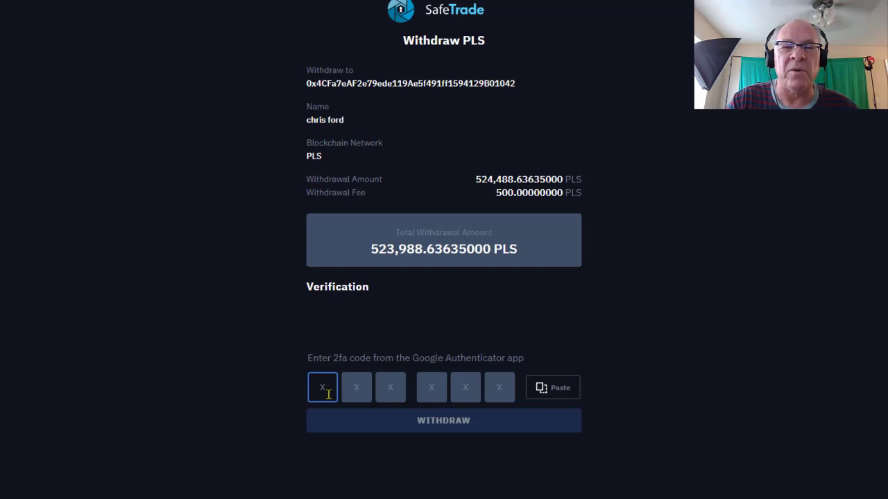
pyautogui.write('4')
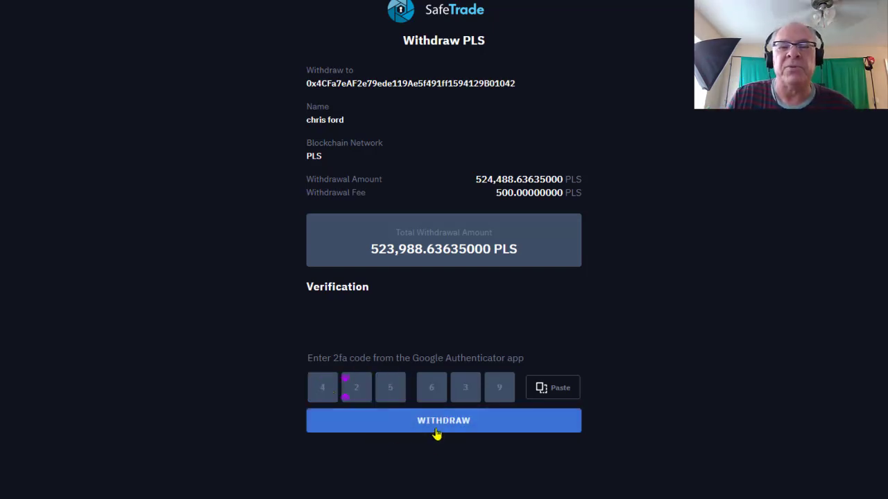
pyautogui.click(444, 421)
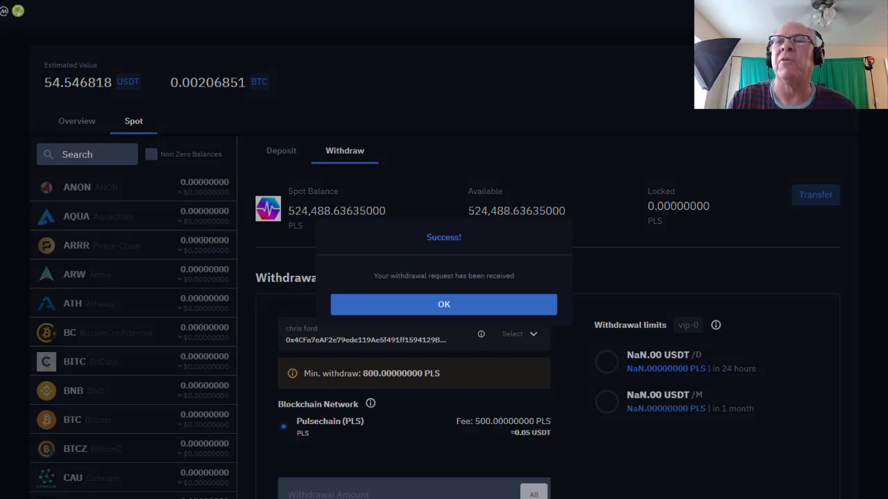
pyautogui.click(444, 303)
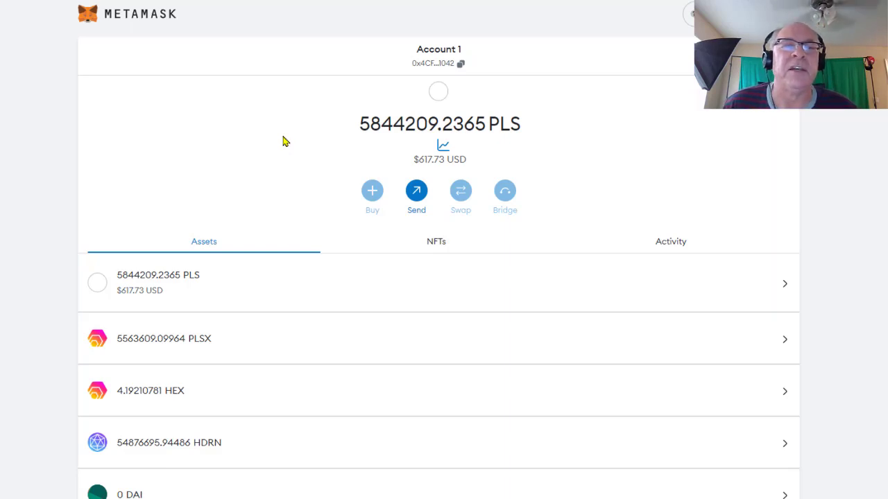
pyautogui.moveTo(327, 142)
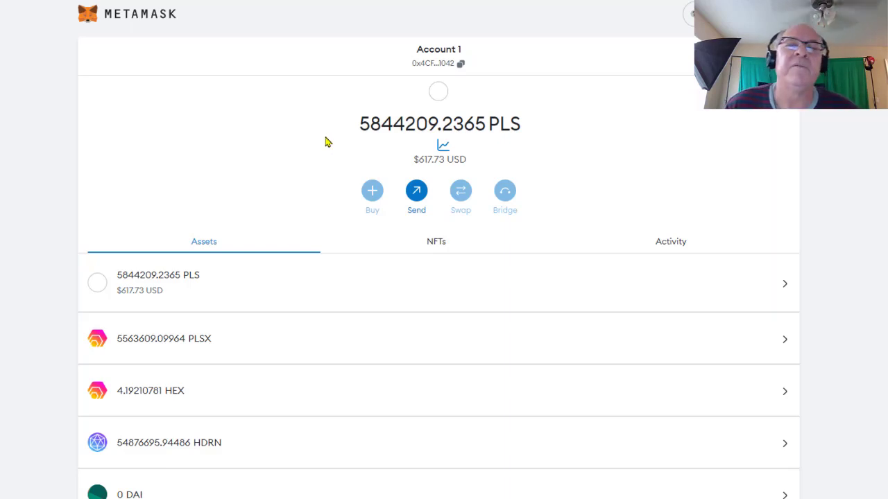
pyautogui.moveTo(250, 180)
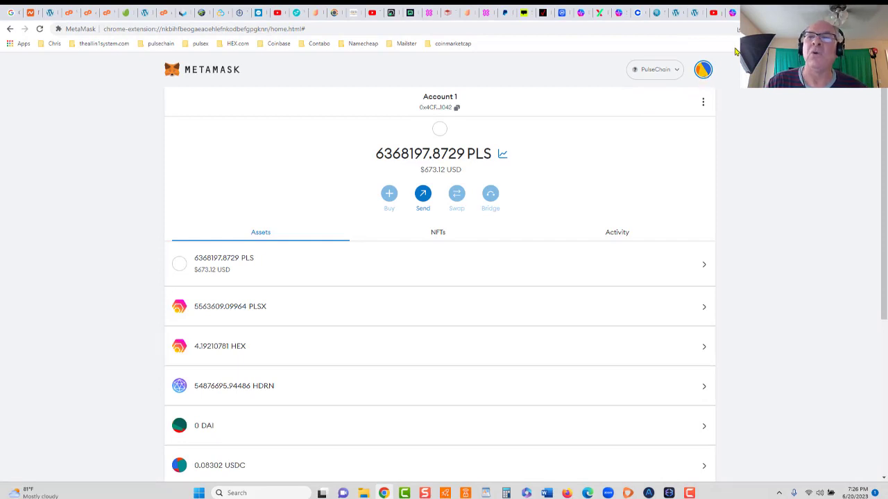
pyautogui.moveTo(710, 42)
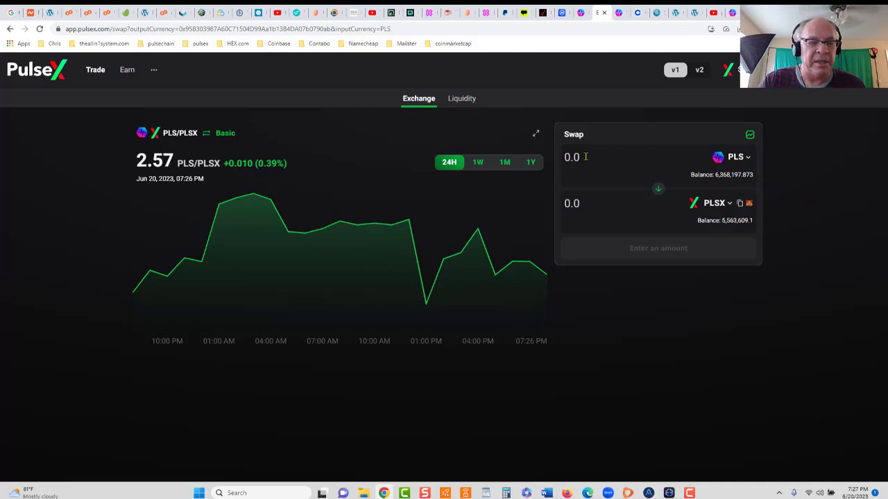
# Enter 1000000 PLS to quote about 2,573,730 PLSX and view the rate details
pyautogui.write('100')
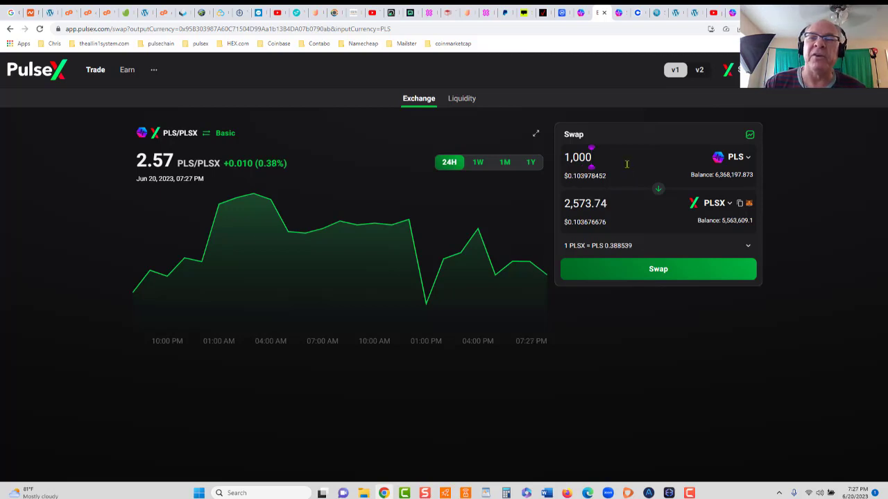
pyautogui.write('000')
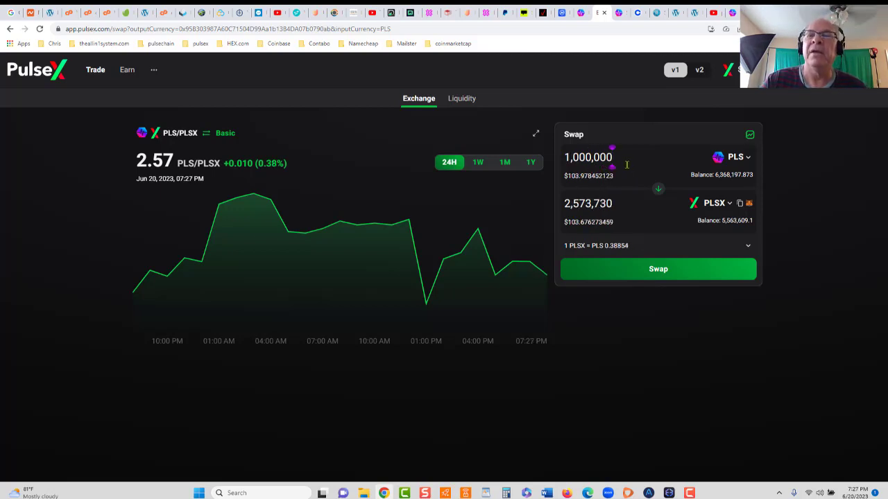
pyautogui.moveTo(629, 249)
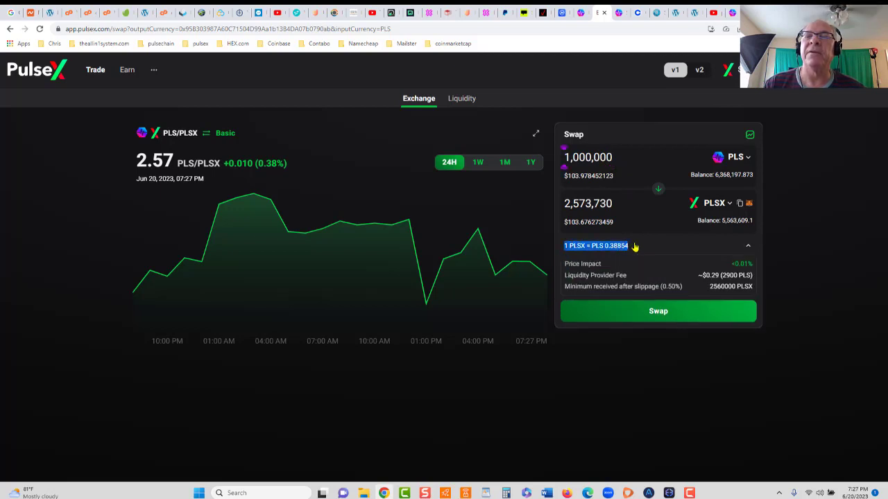
pyautogui.click(747, 245)
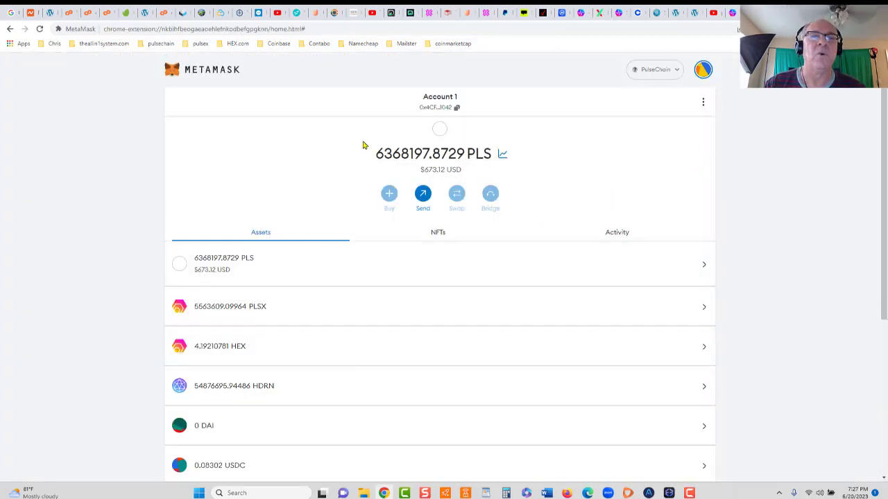
pyautogui.moveTo(702, 47)
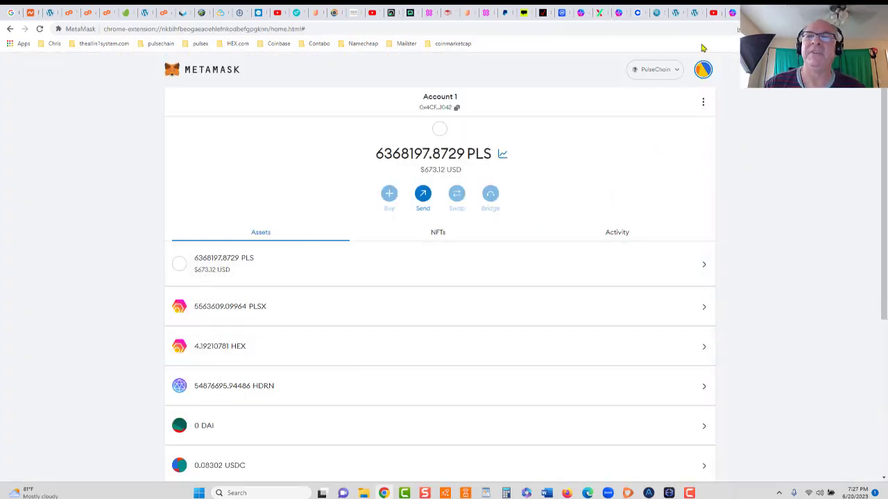